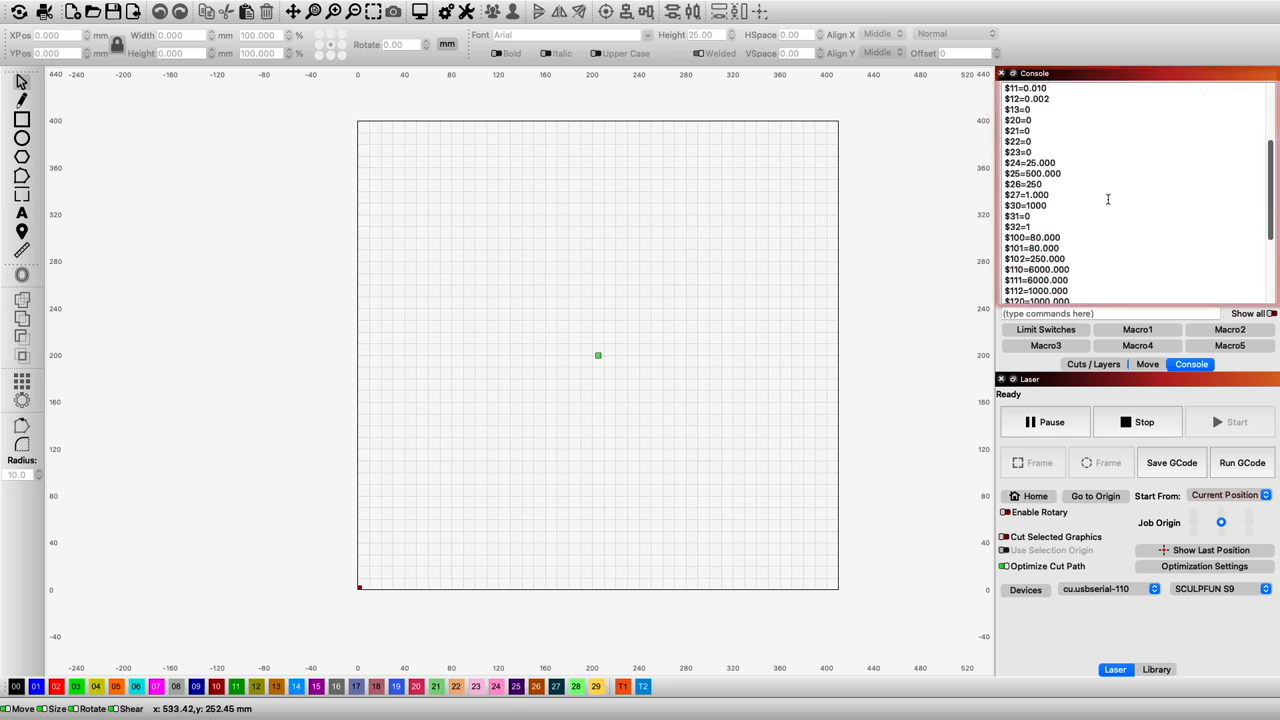
Stream the Limit Switches command set to the laser controller from the console.
scroll(down, 3)
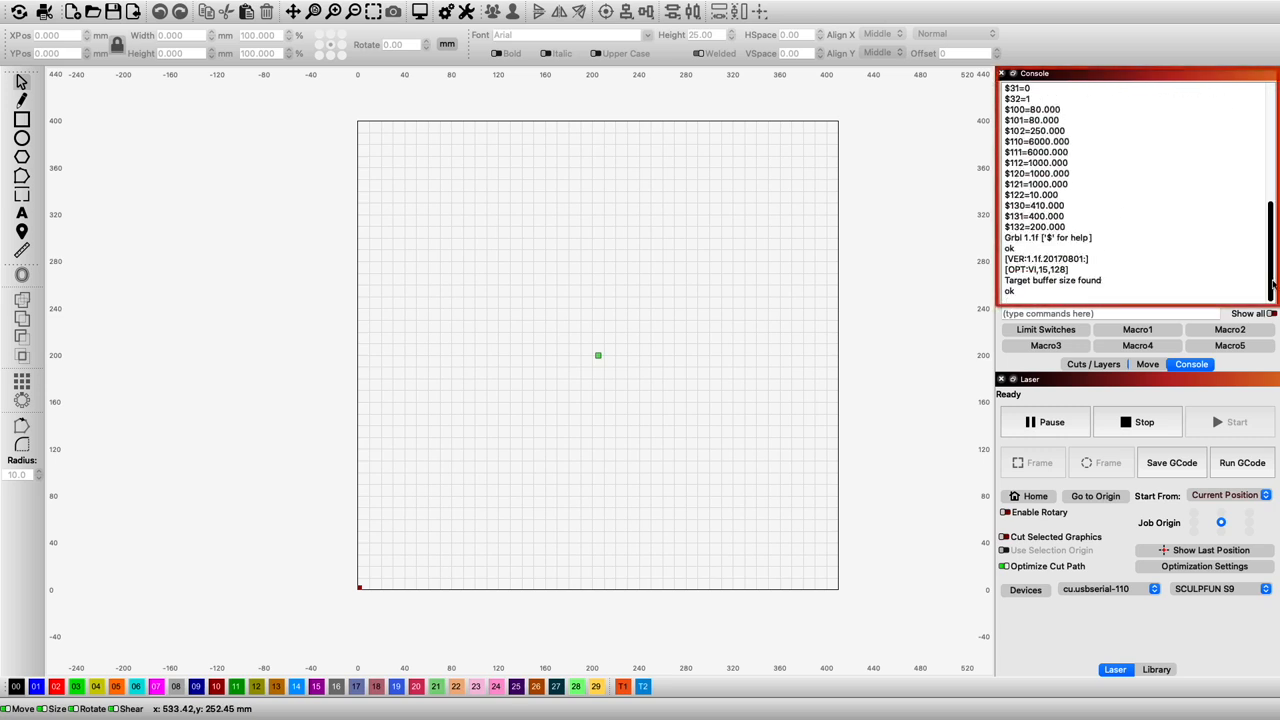
mouse_move(1064, 340)
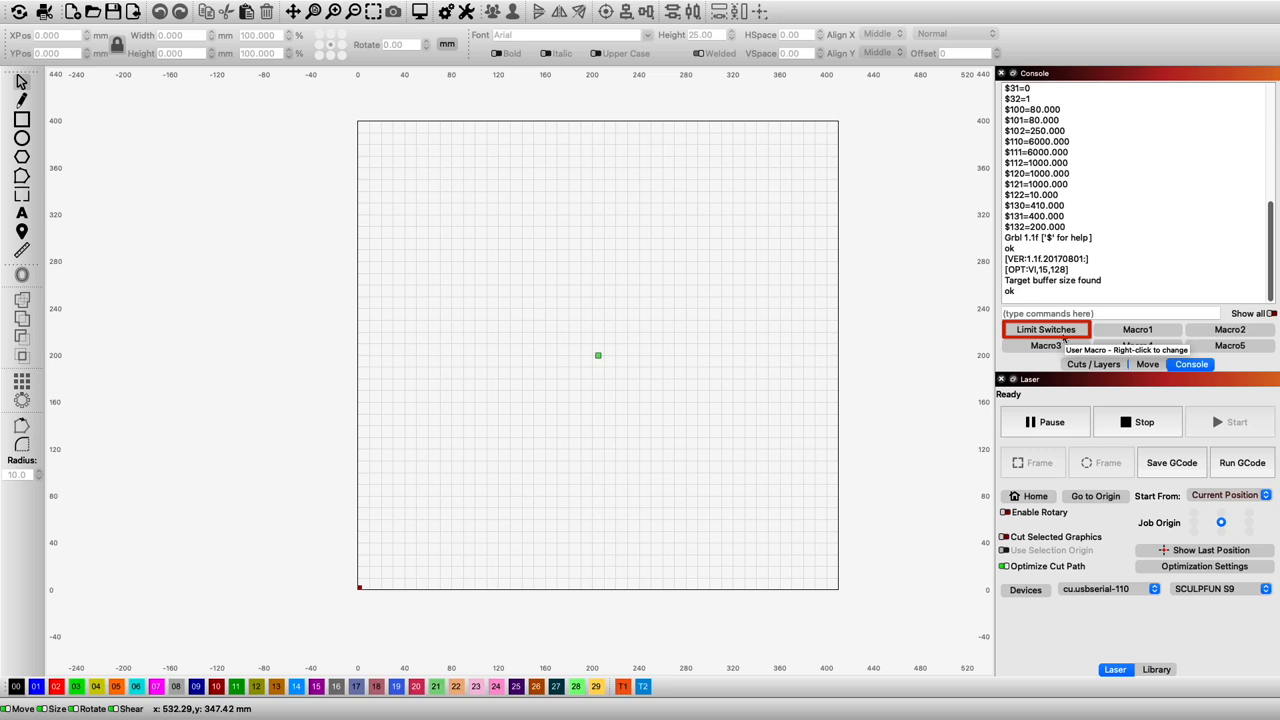
click(1044, 328)
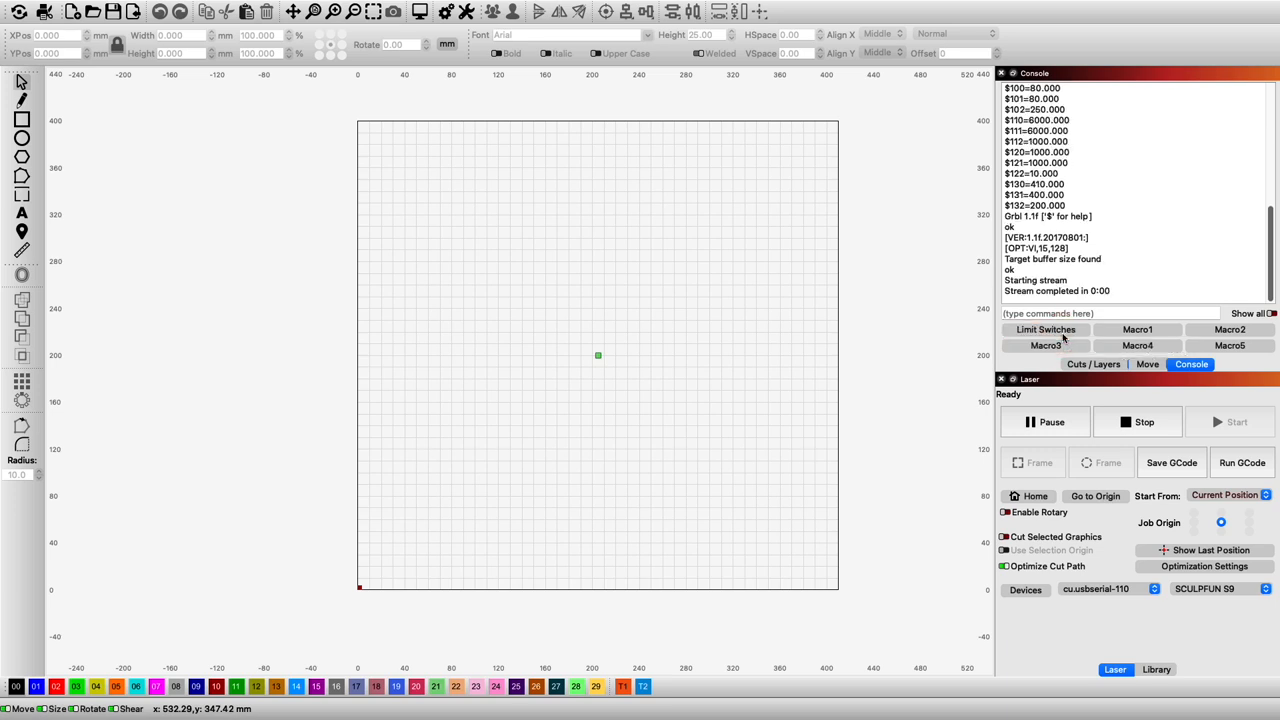
click(128, 8)
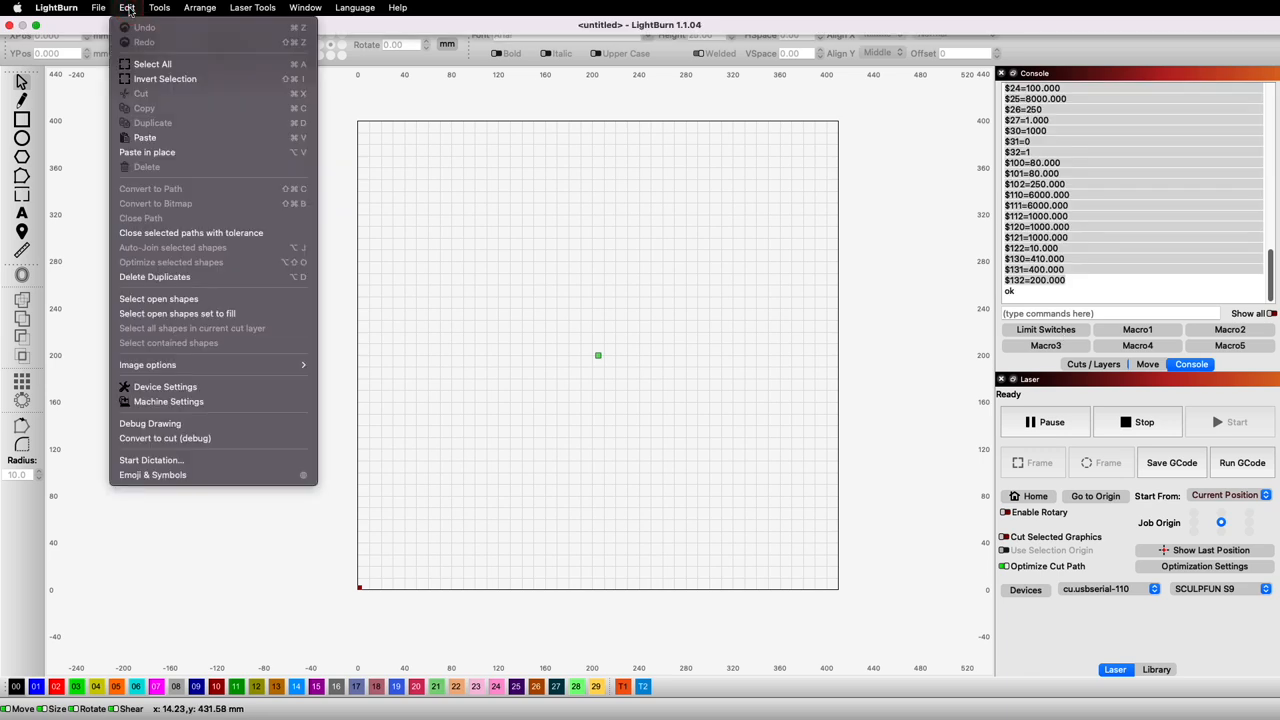
mouse_move(168, 400)
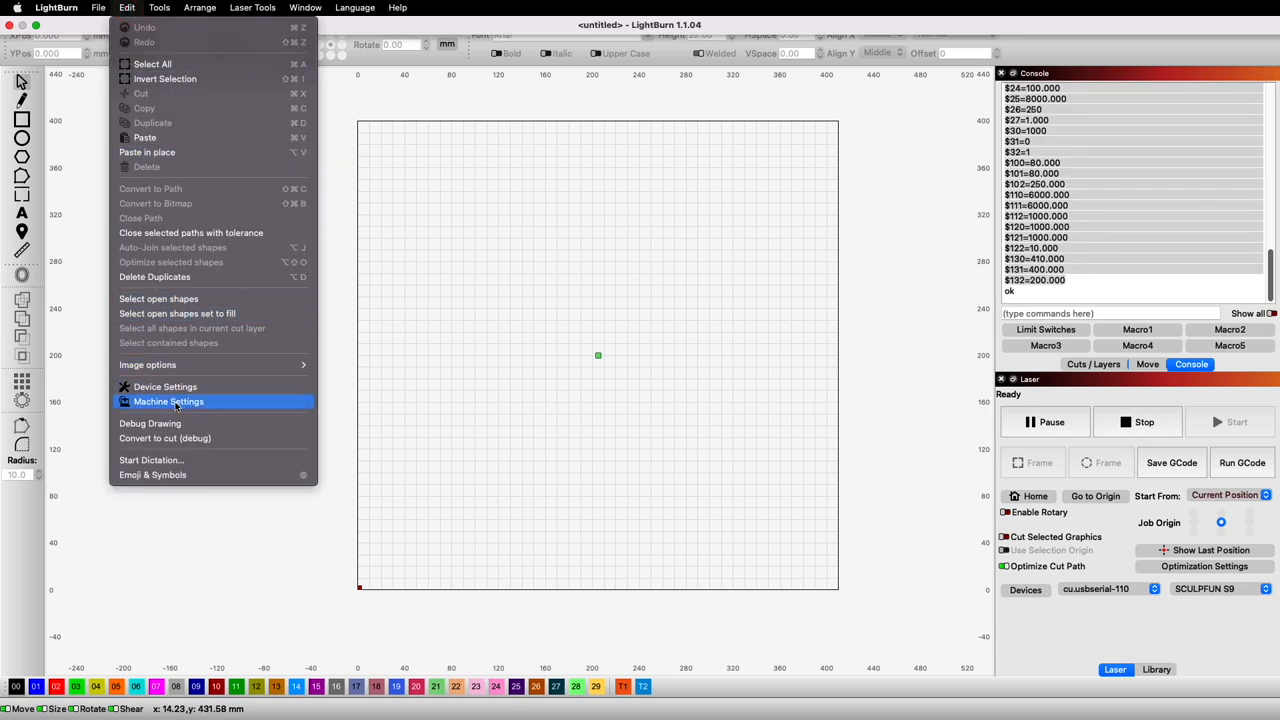
Save the controller settings from Machine Settings to a file named S9 Limit Switch Firmware.
click(168, 400)
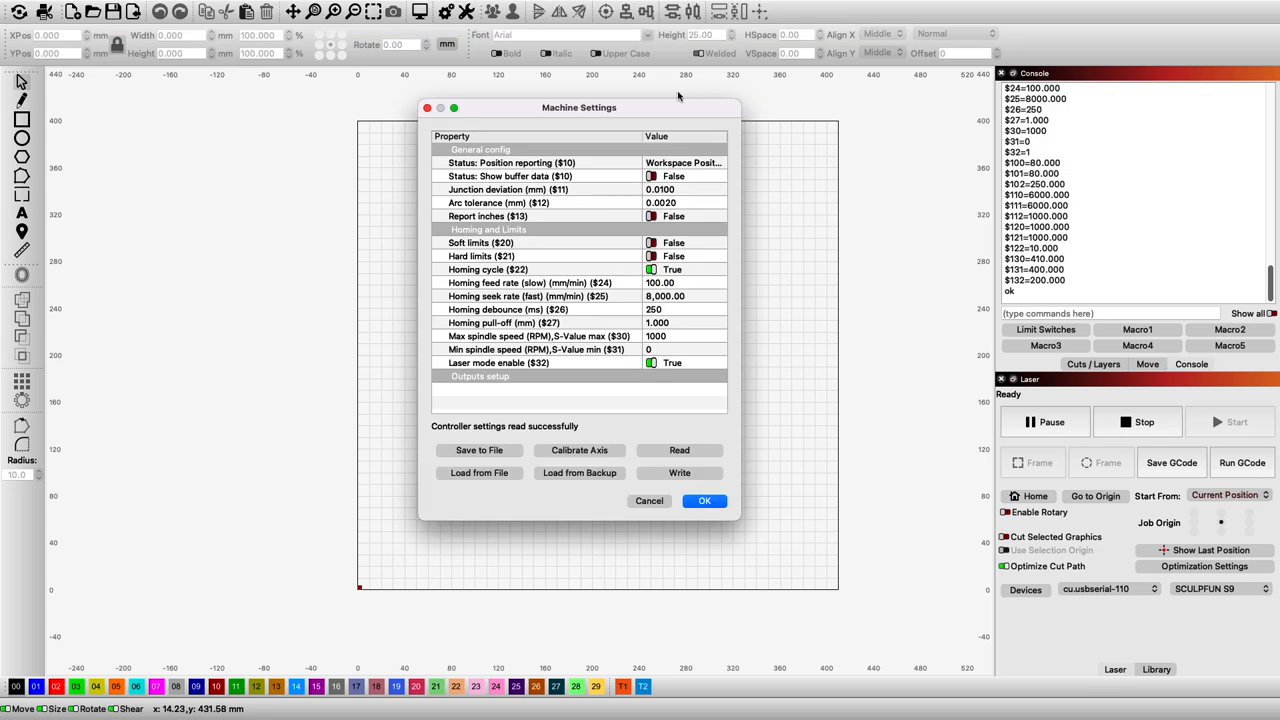
mouse_move(788, 264)
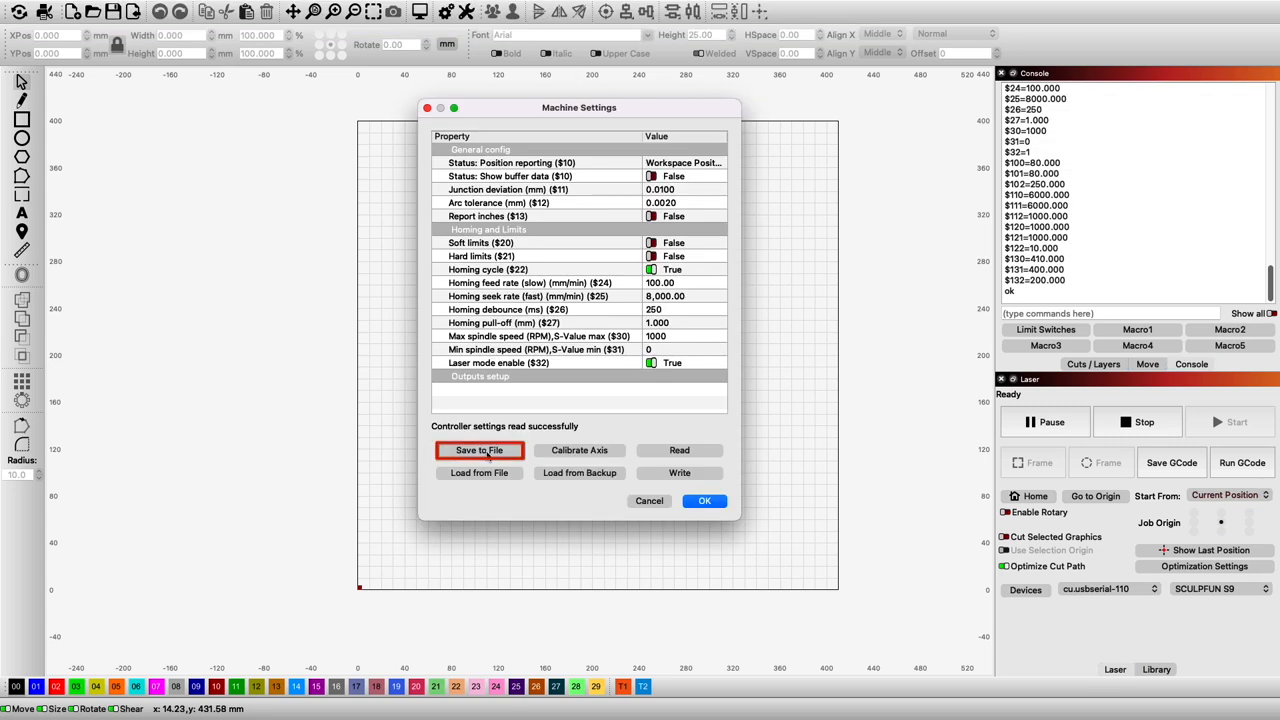
click(480, 450)
text(S9 Limit Switch Firmware)
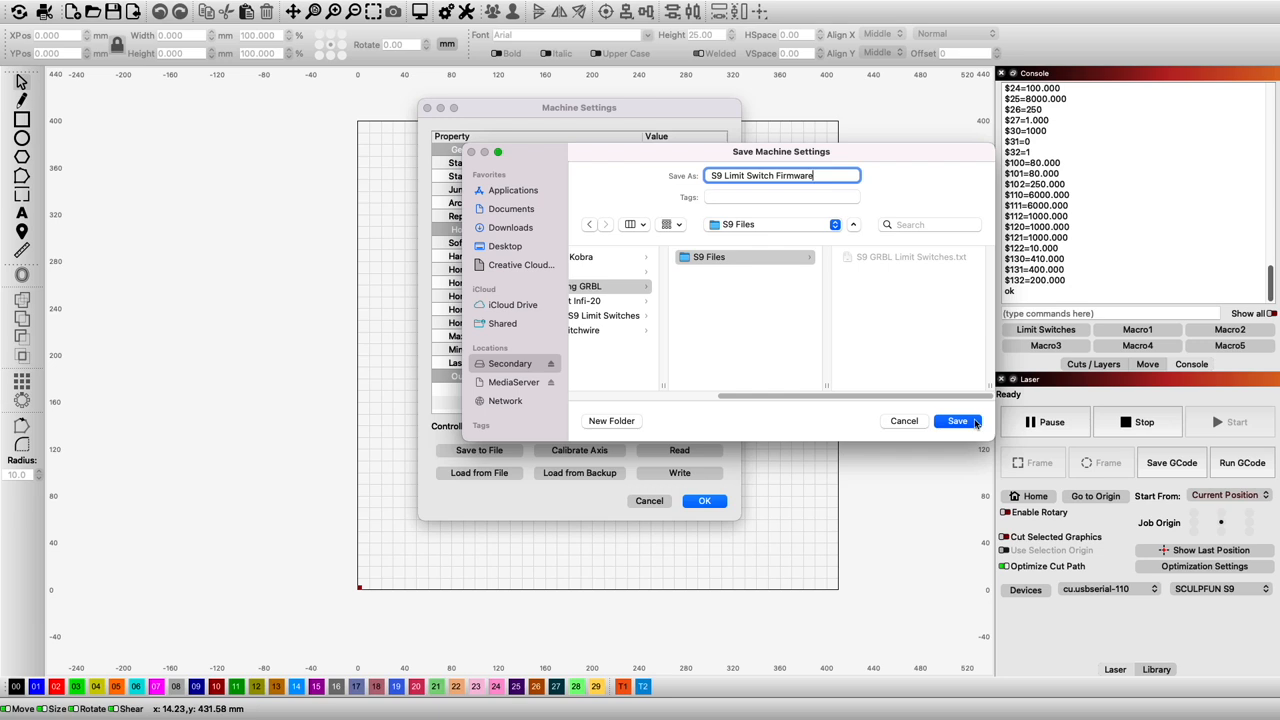
click(956, 420)
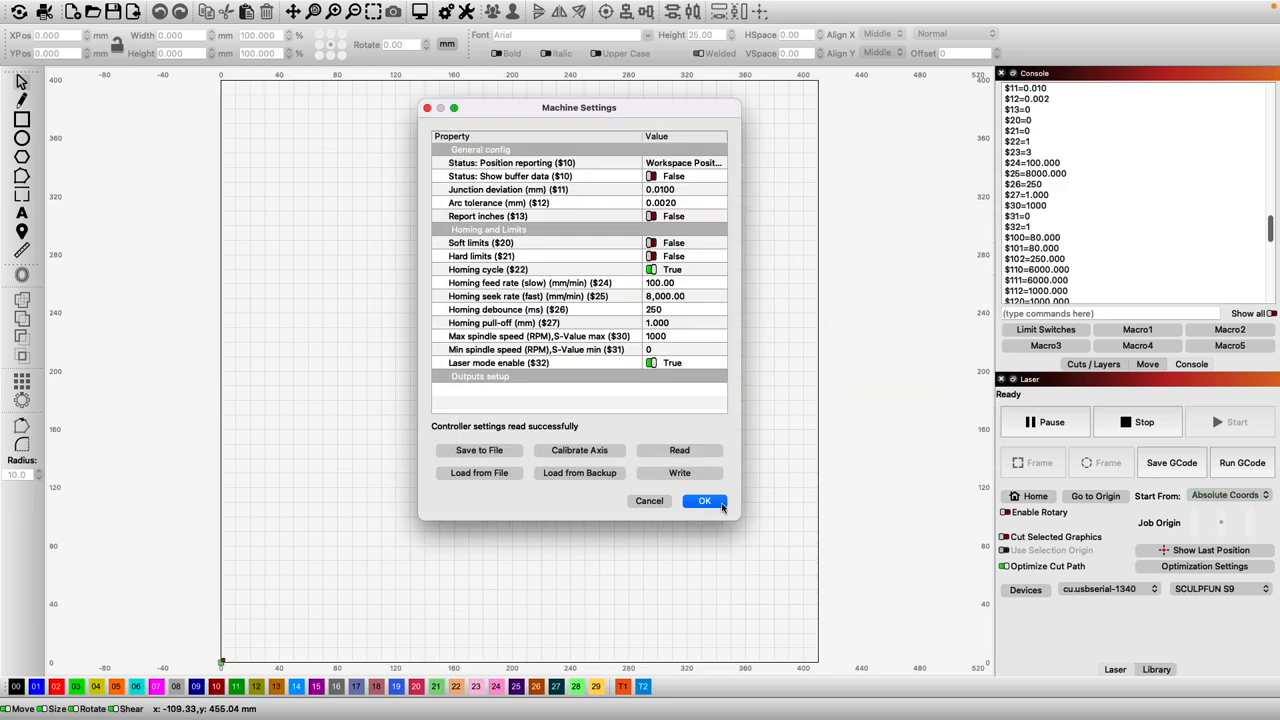
click(704, 500)
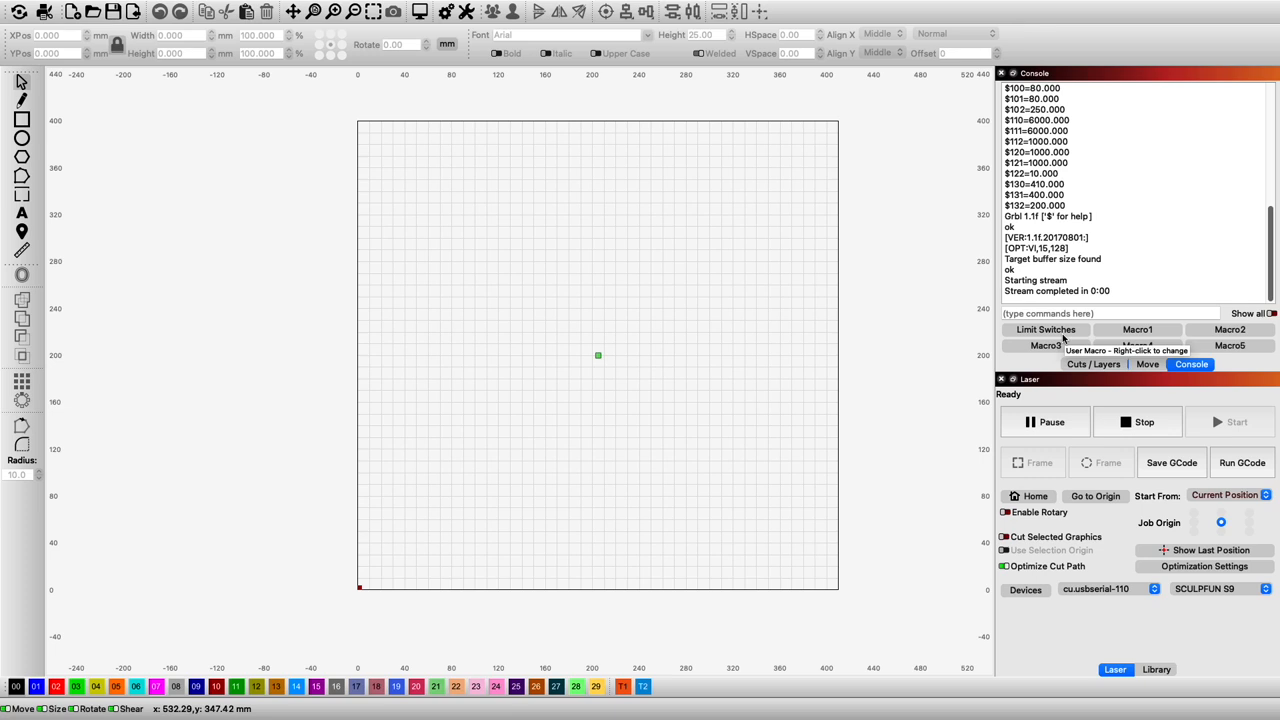
List all controller settings with $$ and save them as S9 GRBL Limit Switches.txt.
text($$)
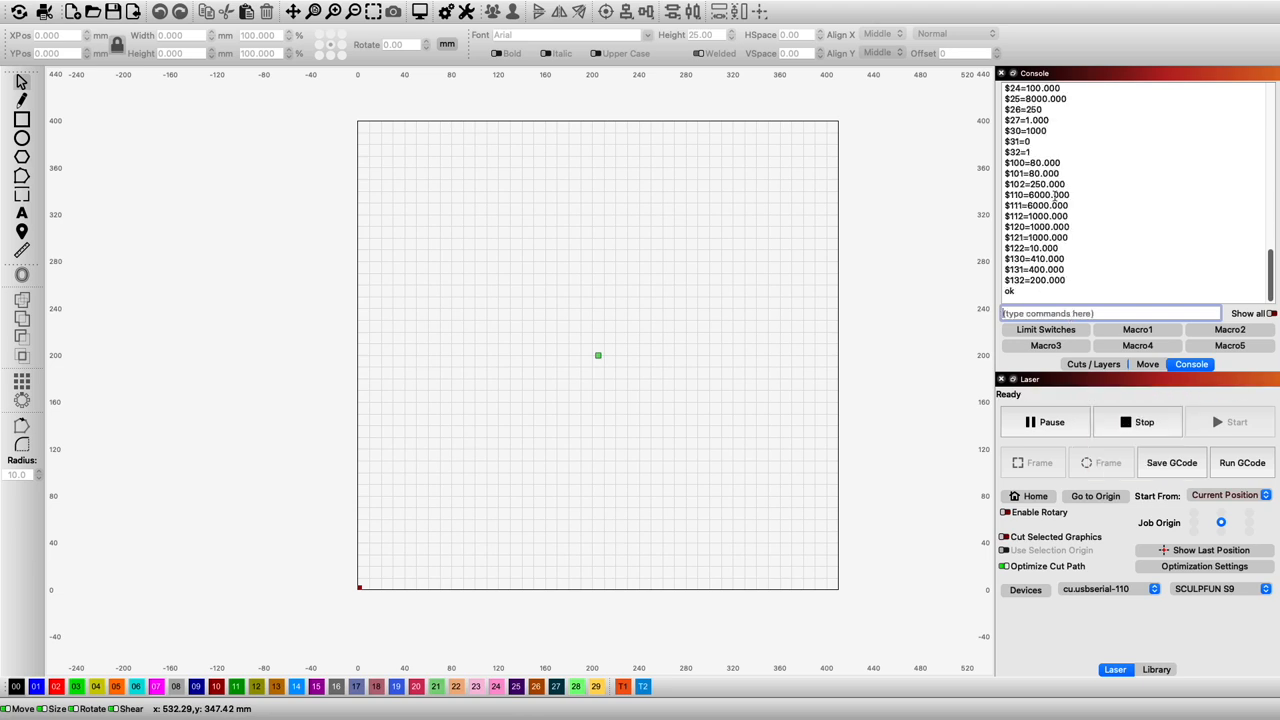
scroll(up, 3)
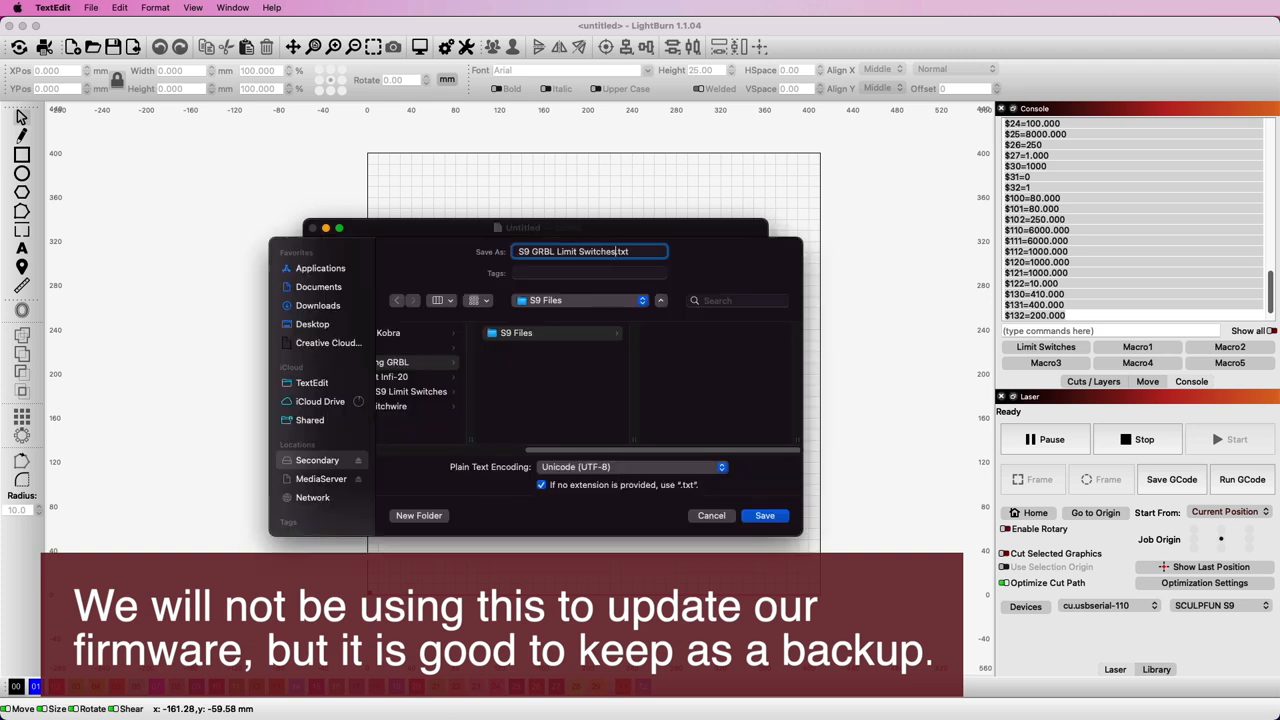
click(764, 516)
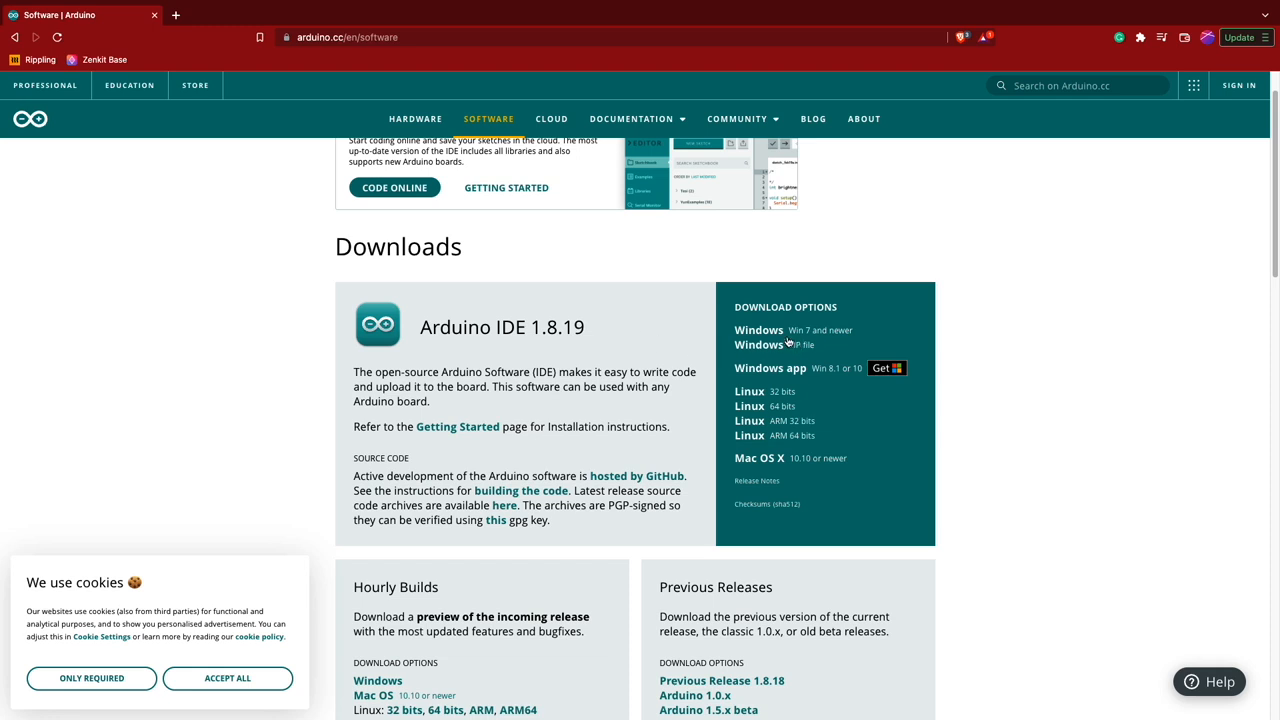
mouse_move(776, 344)
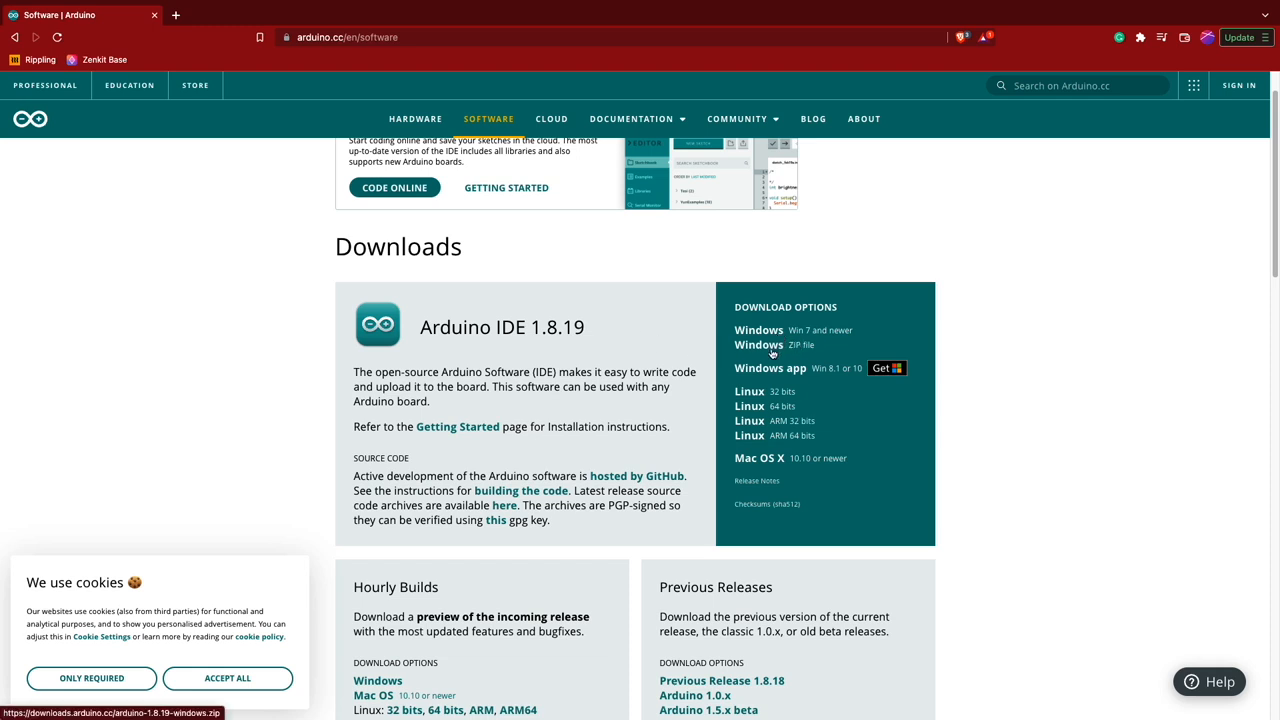
mouse_move(770, 344)
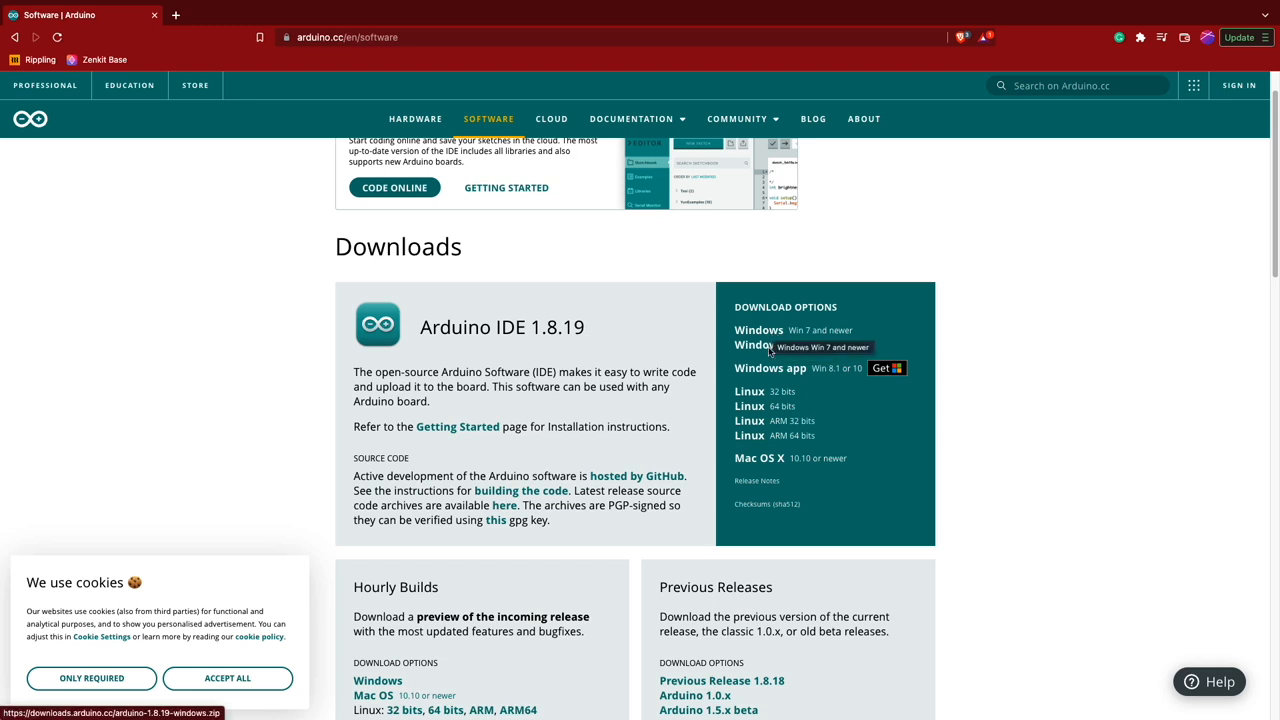
mouse_move(760, 464)
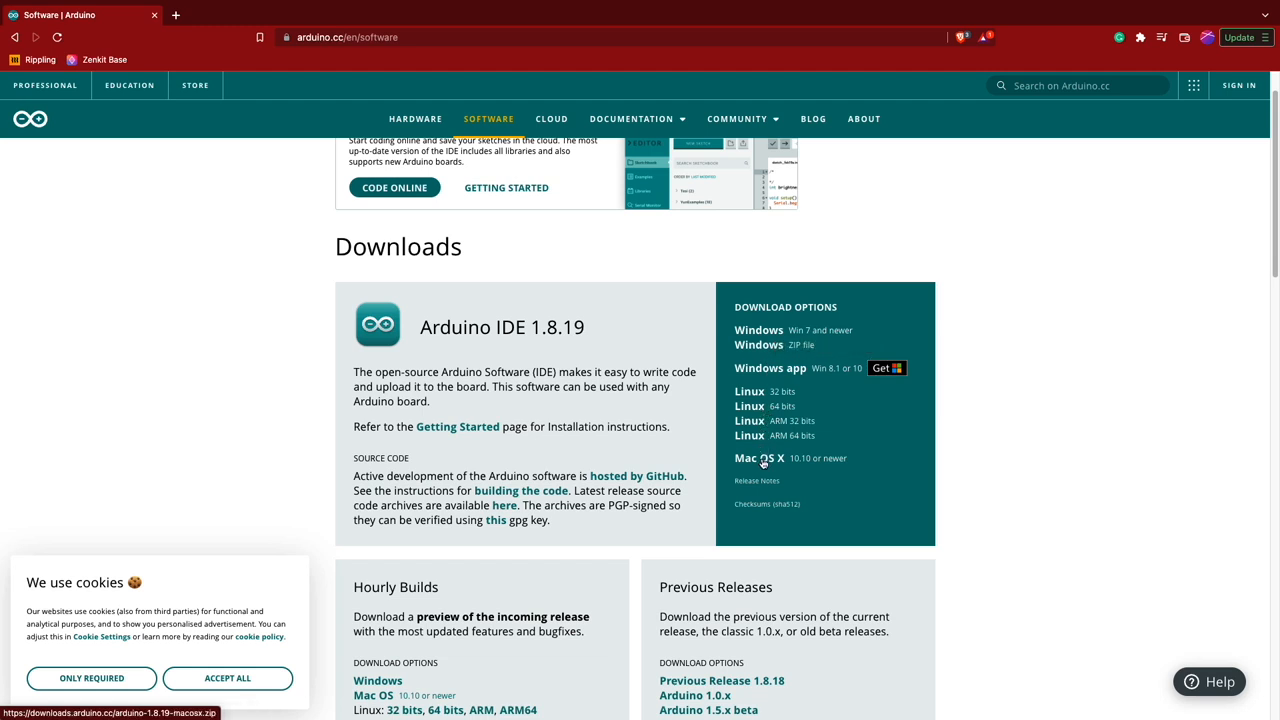
Download the Arduino IDE 1.8.19 Mac OS X build, choosing Just Download.
click(756, 458)
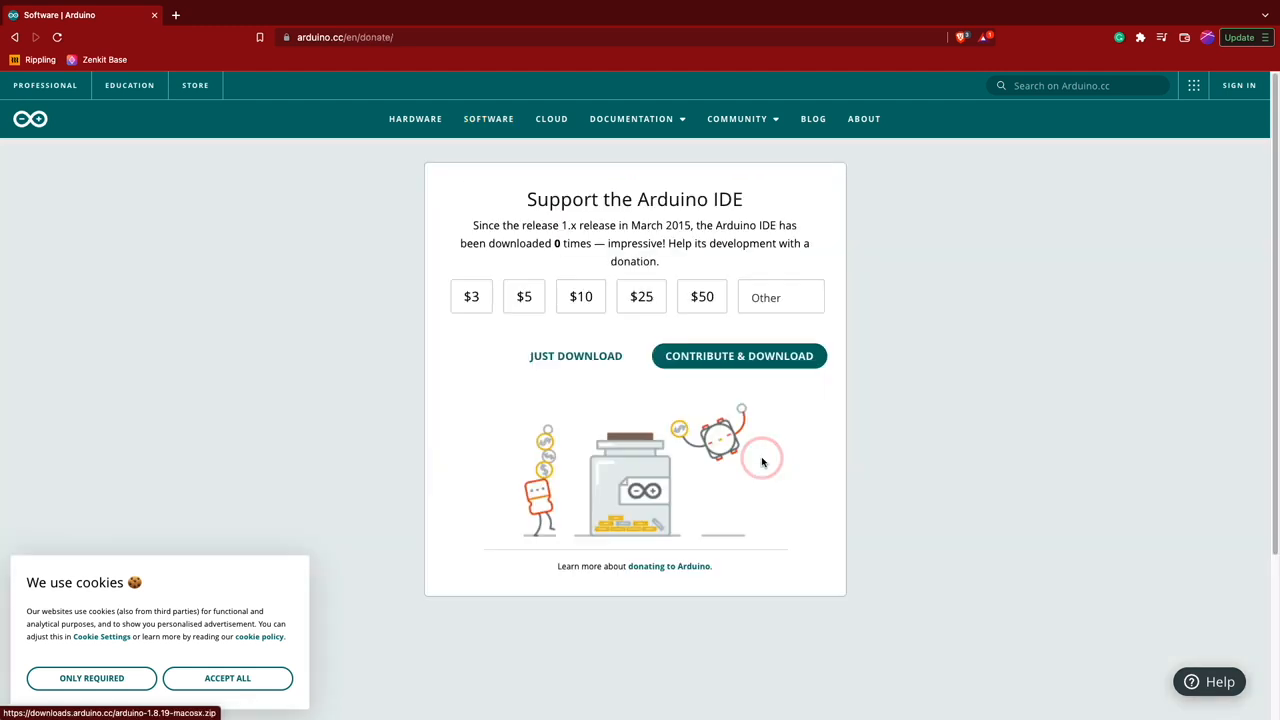
click(576, 356)
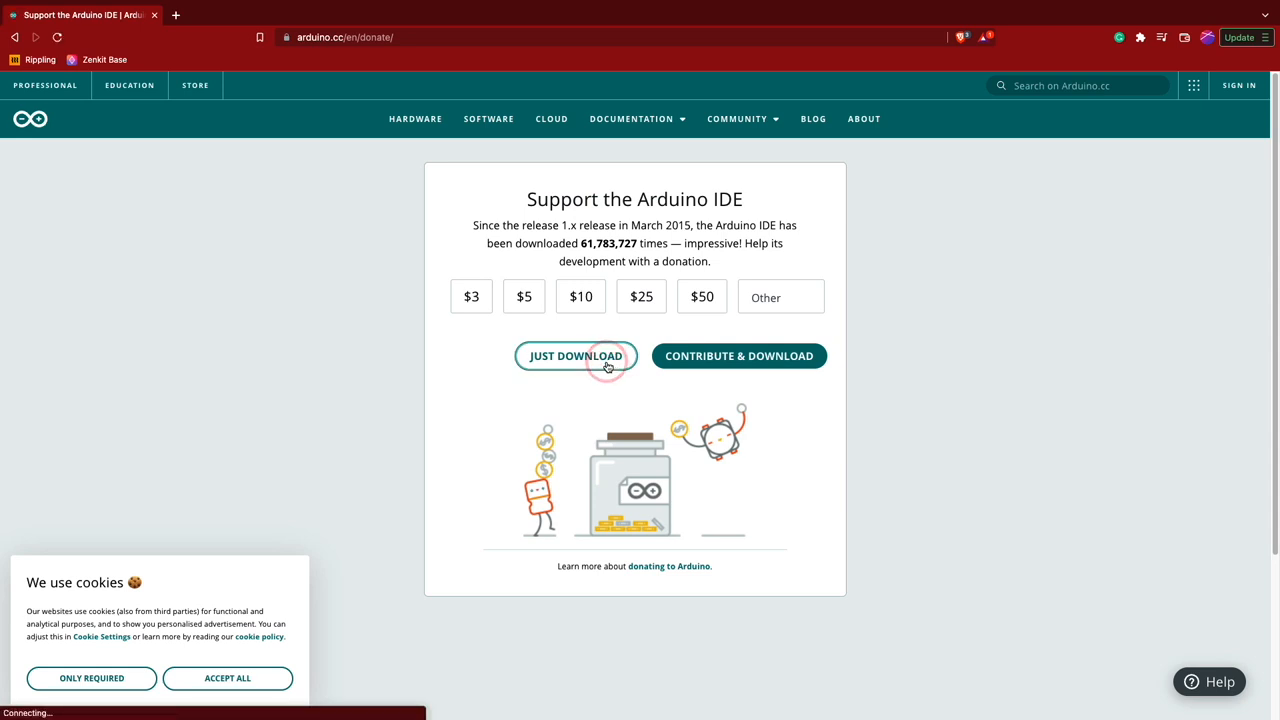
click(576, 356)
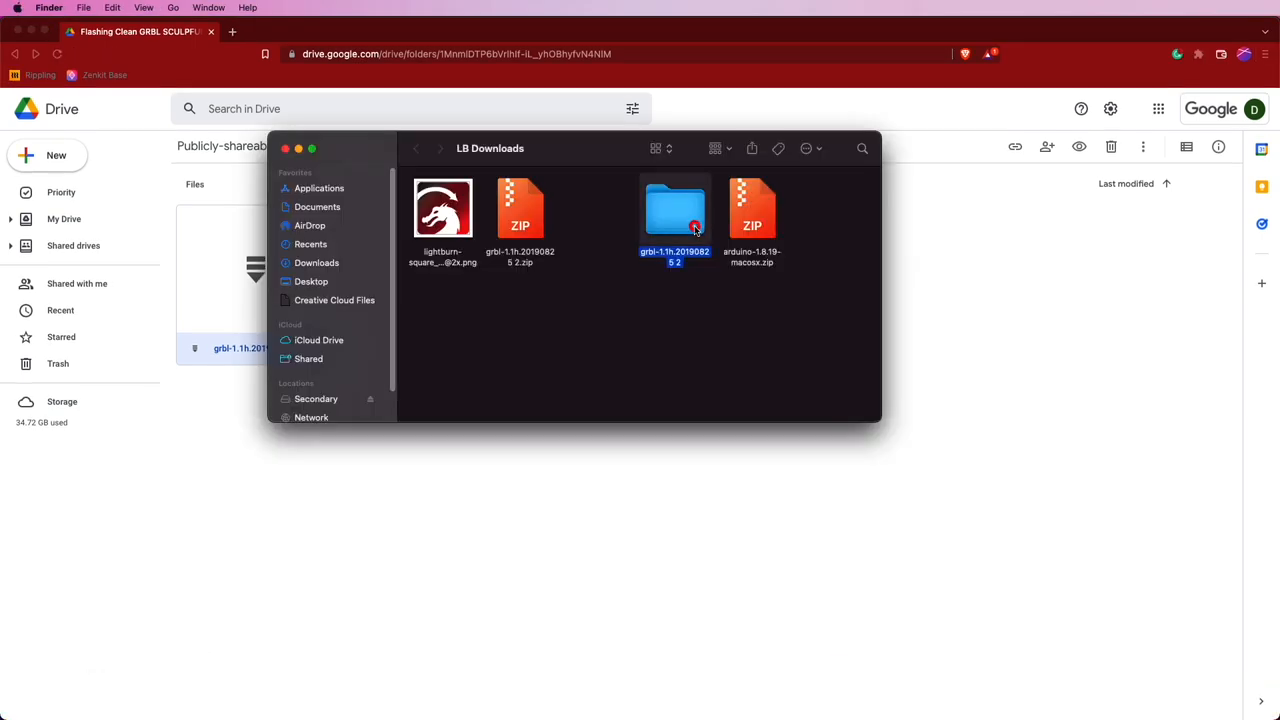
Open the extracted grbl-1.1h folder, allow Arduino to launch, and select the inner grbl folder.
double_click(674, 208)
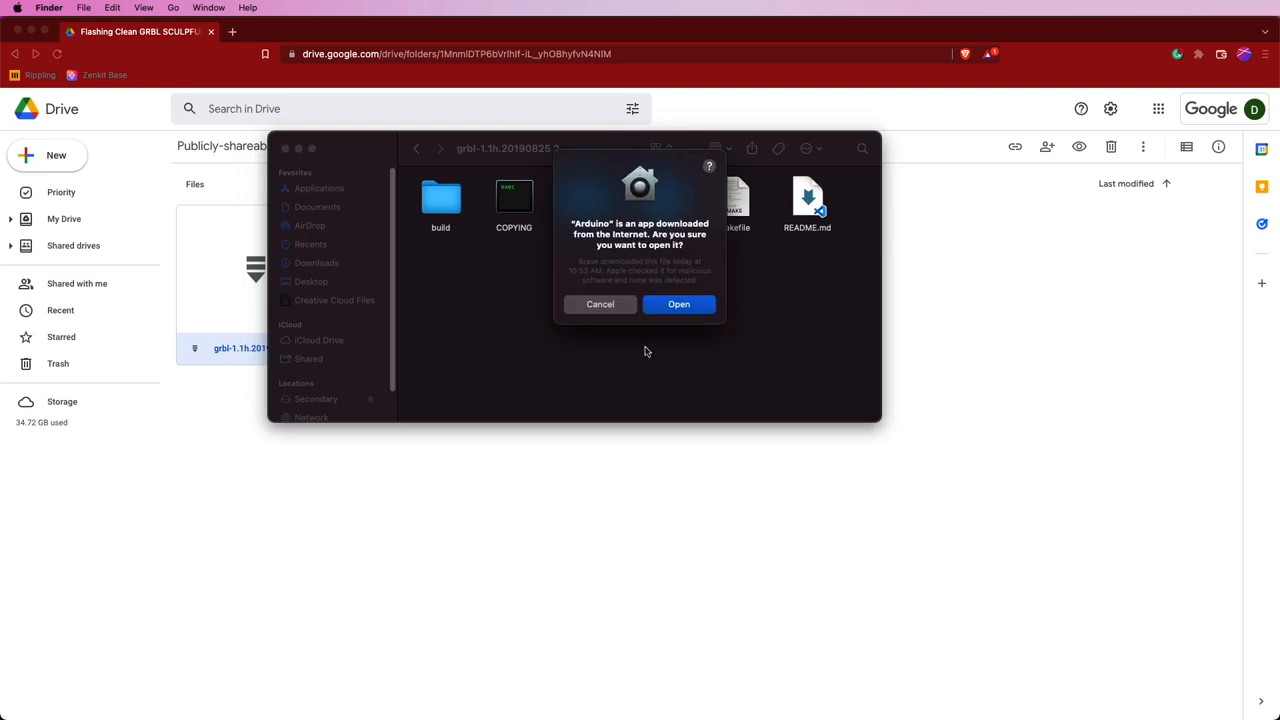
click(678, 304)
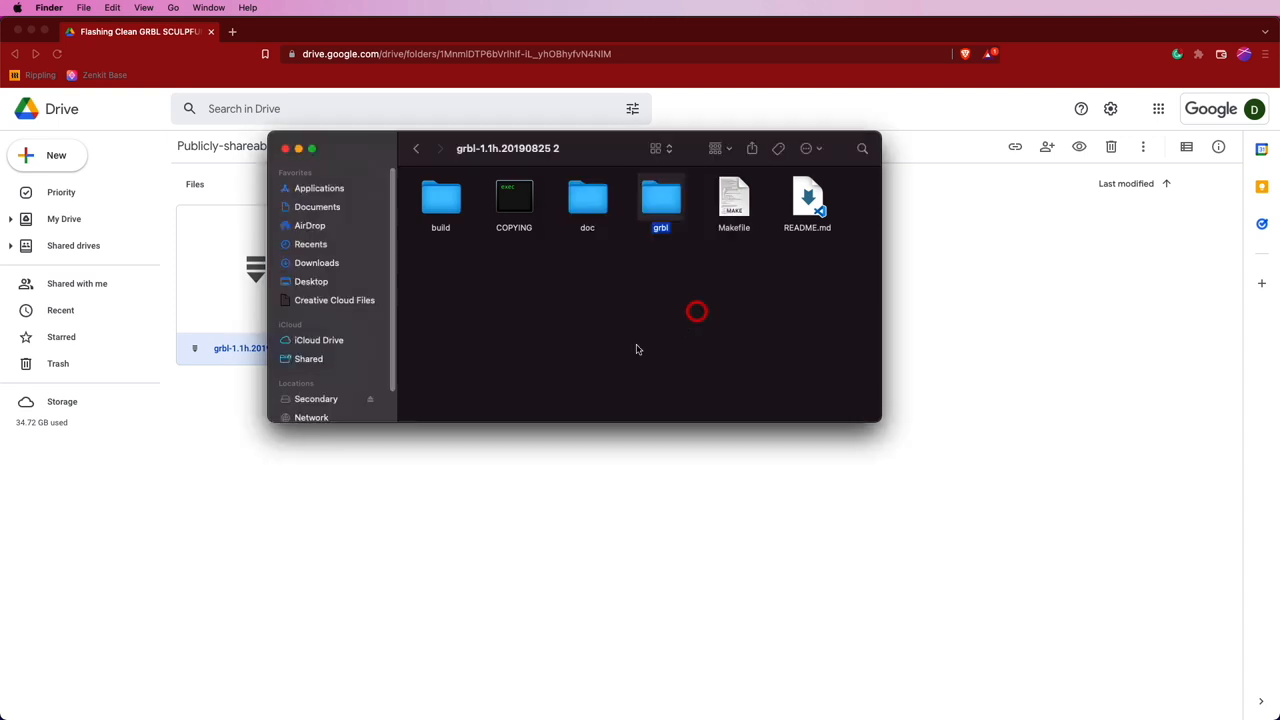
click(460, 376)
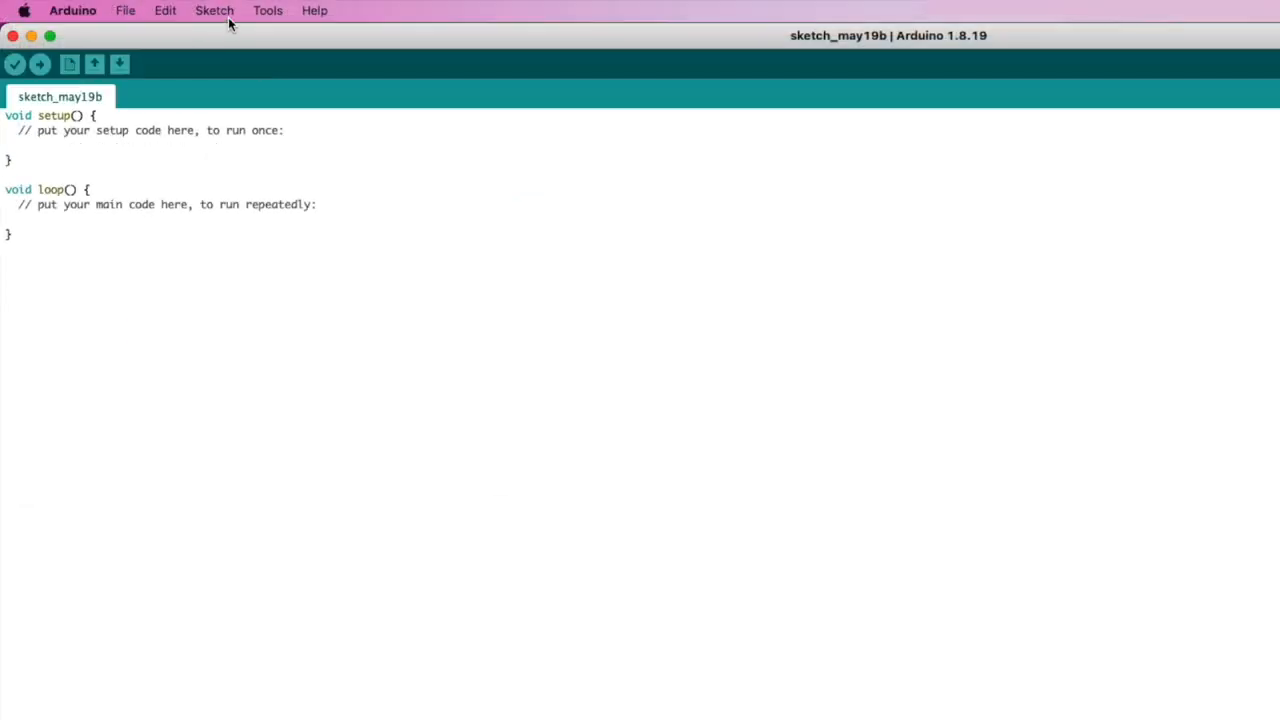
Add the grbl folder inside grbl-1.1h.20190825 2 in L8 Downloads as an Arduino library.
click(214, 10)
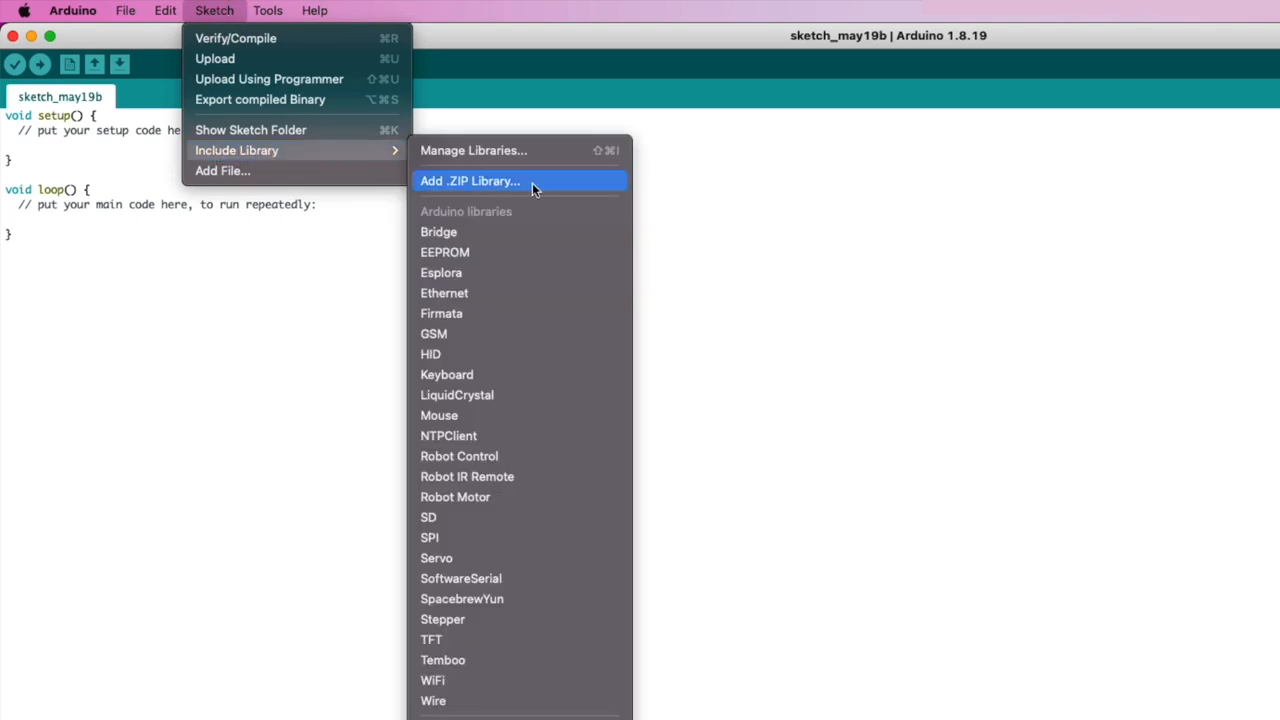
click(470, 180)
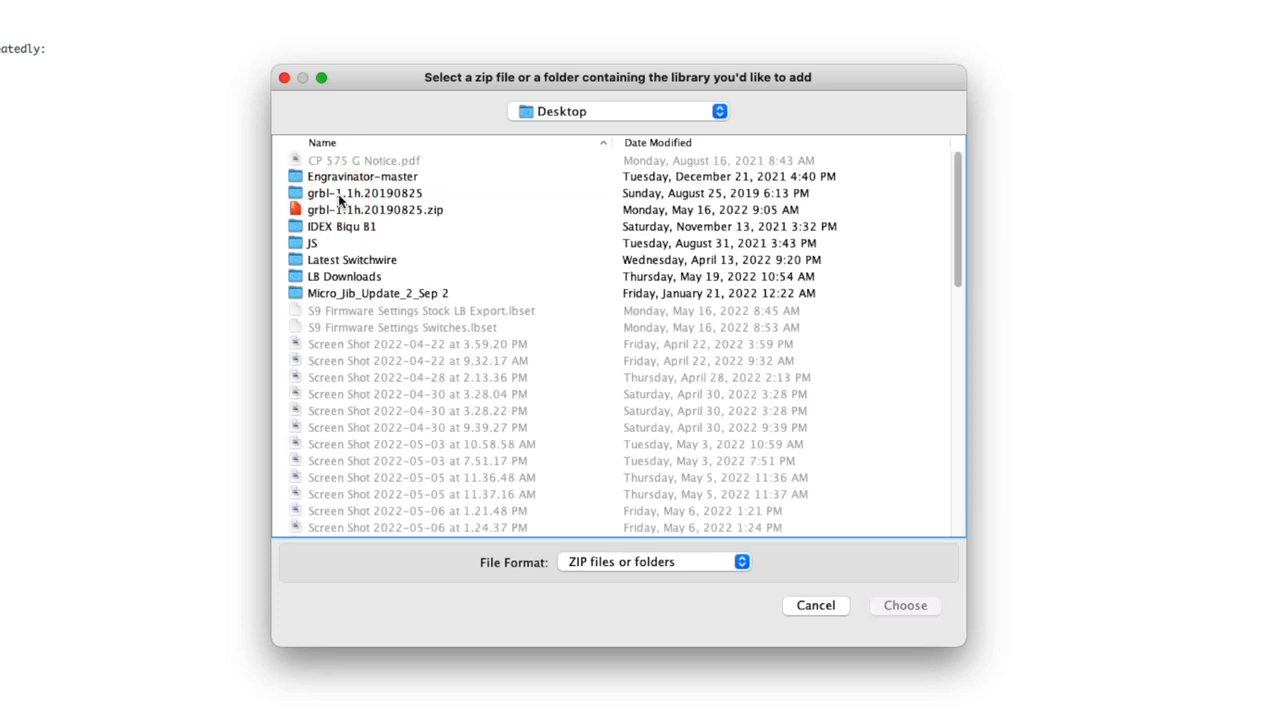
double_click(344, 276)
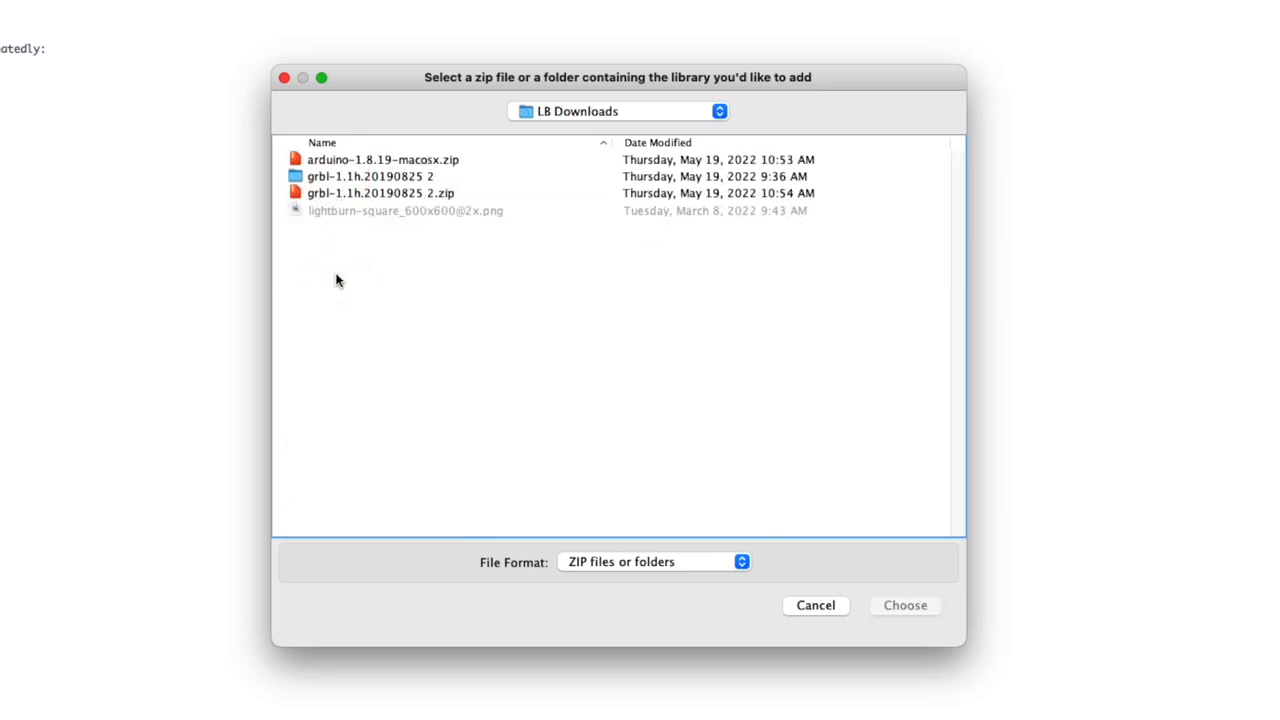
click(370, 176)
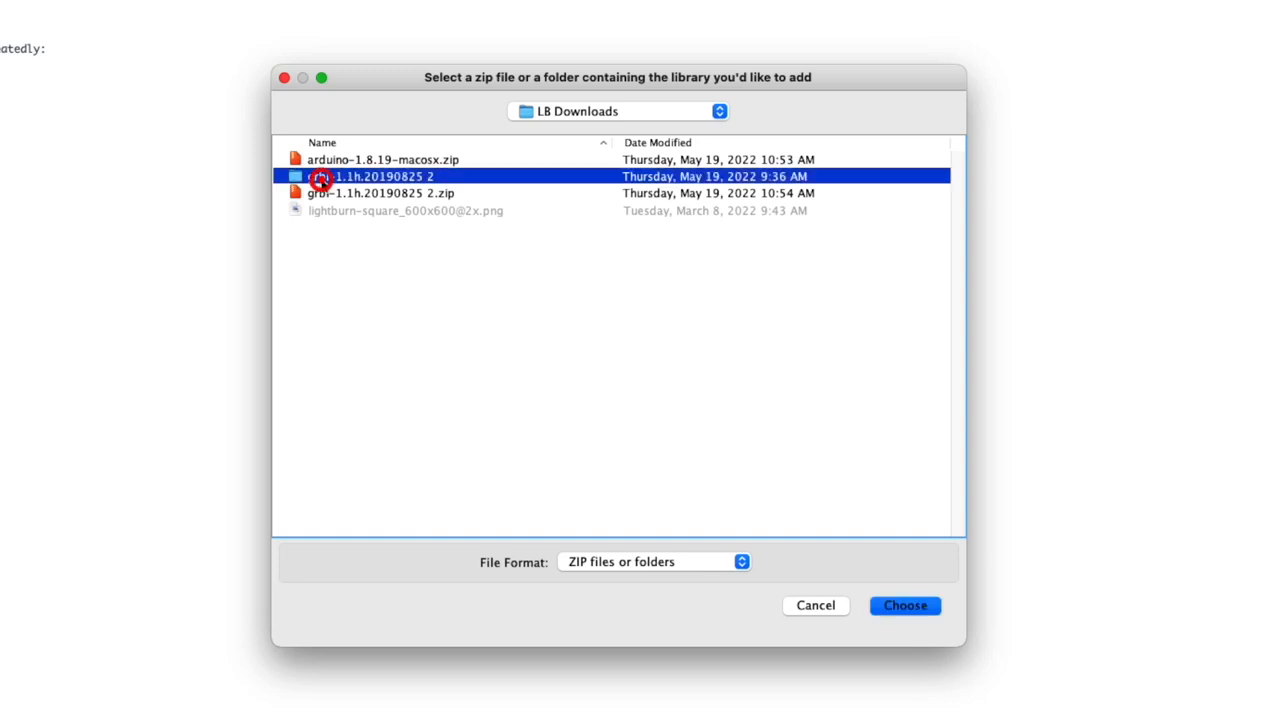
double_click(376, 176)
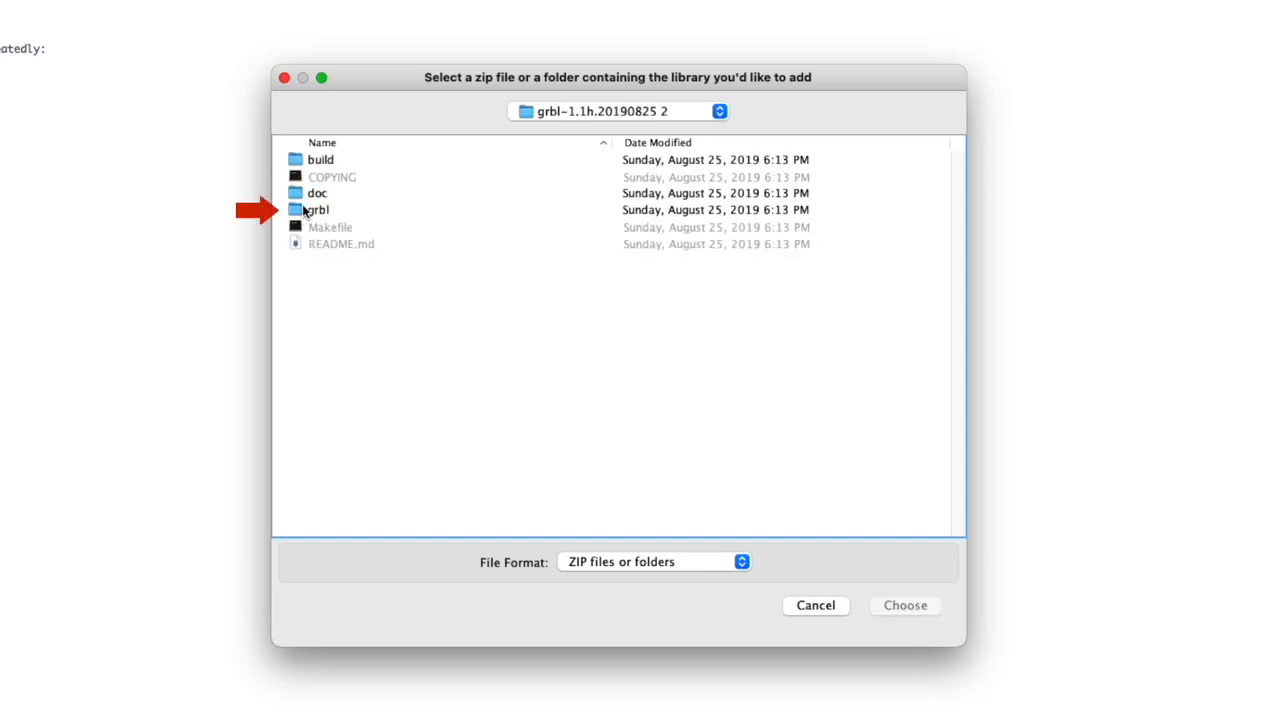
click(316, 210)
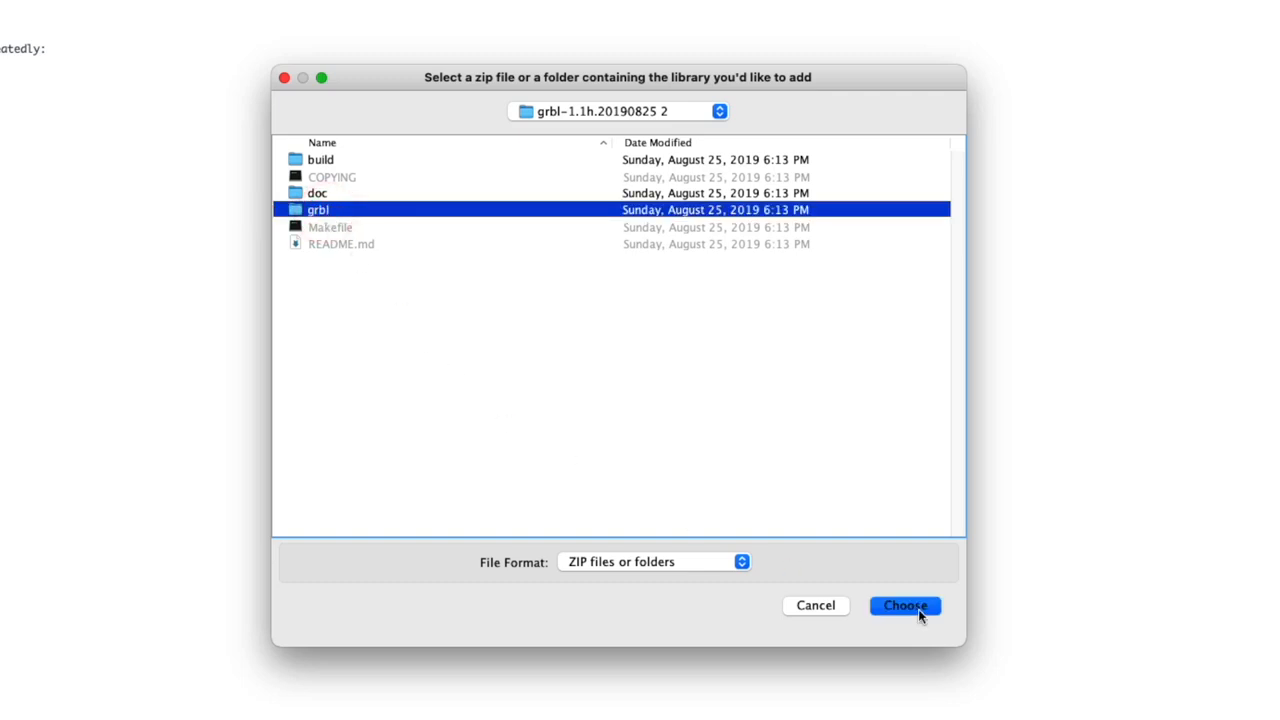
click(904, 604)
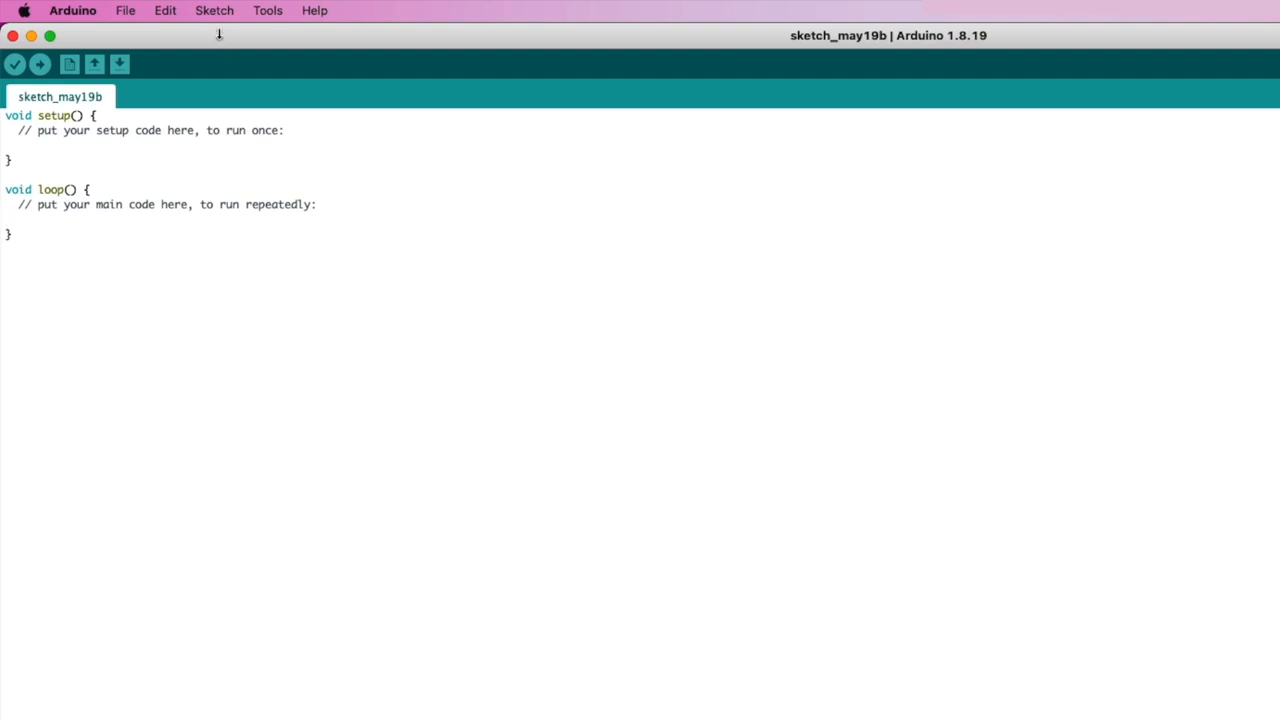
Include the grbl library in the sketch and open the grblUpload example.
click(214, 10)
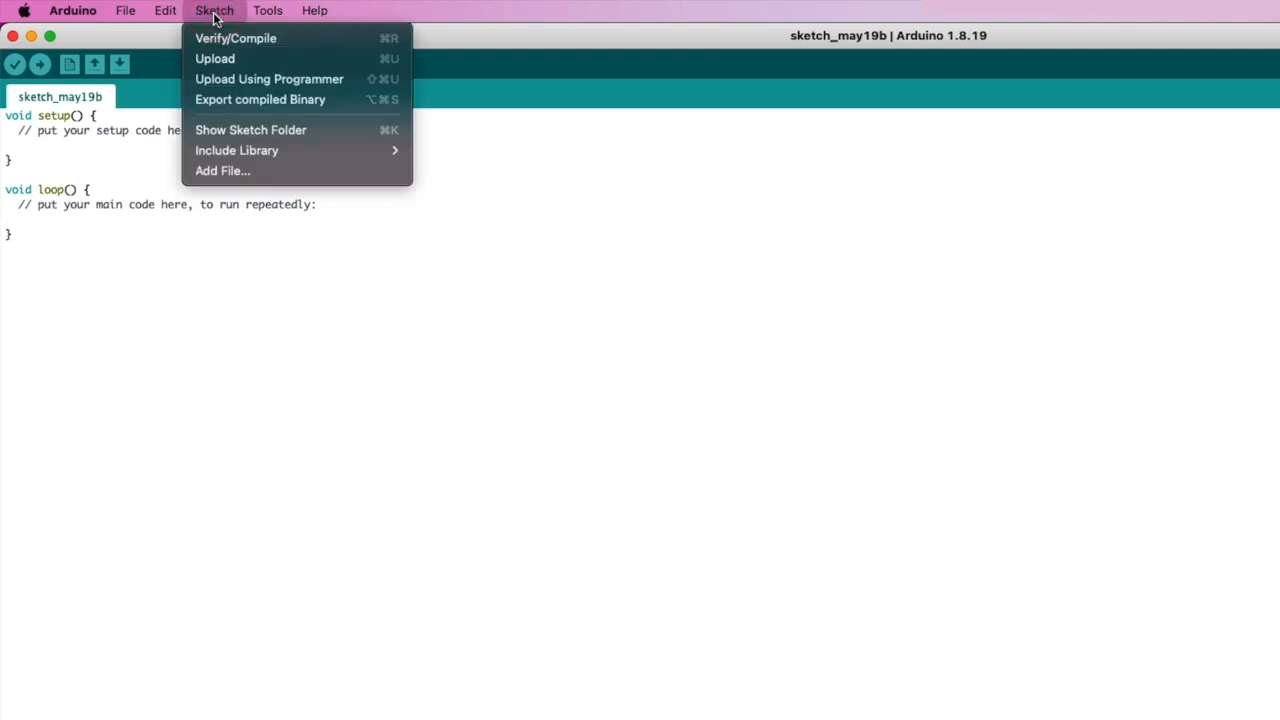
mouse_move(236, 150)
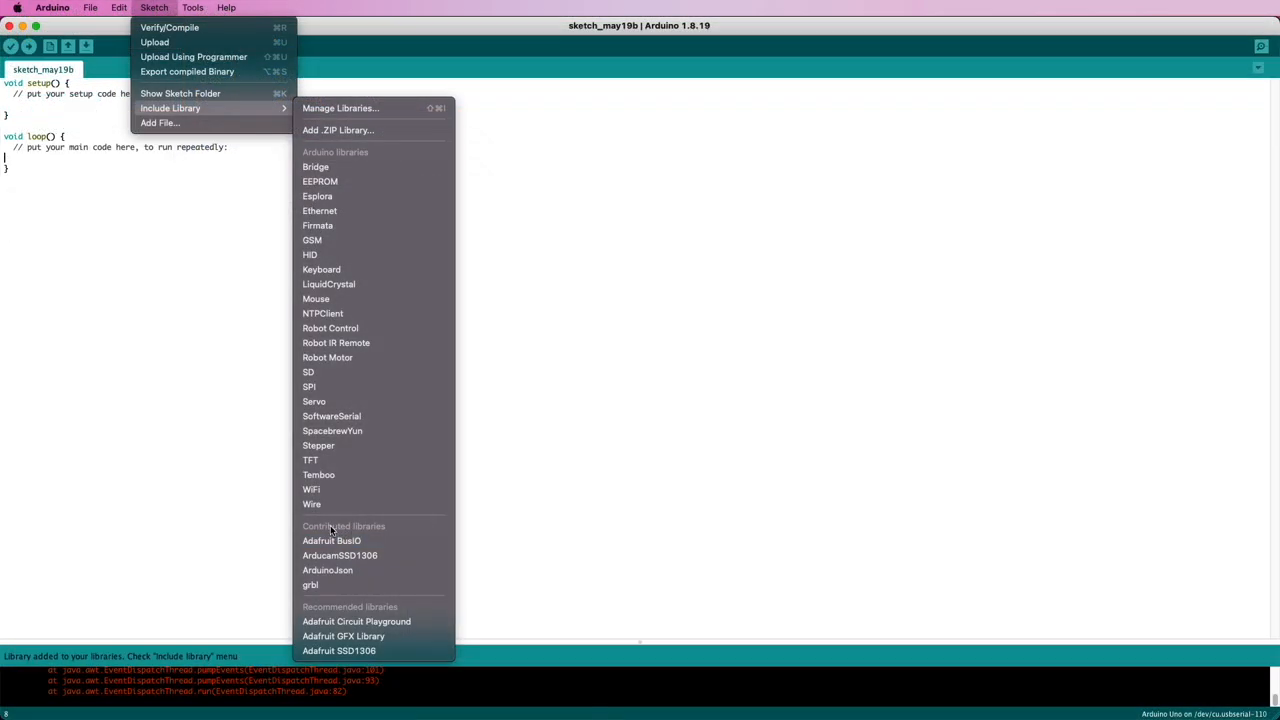
mouse_move(312, 584)
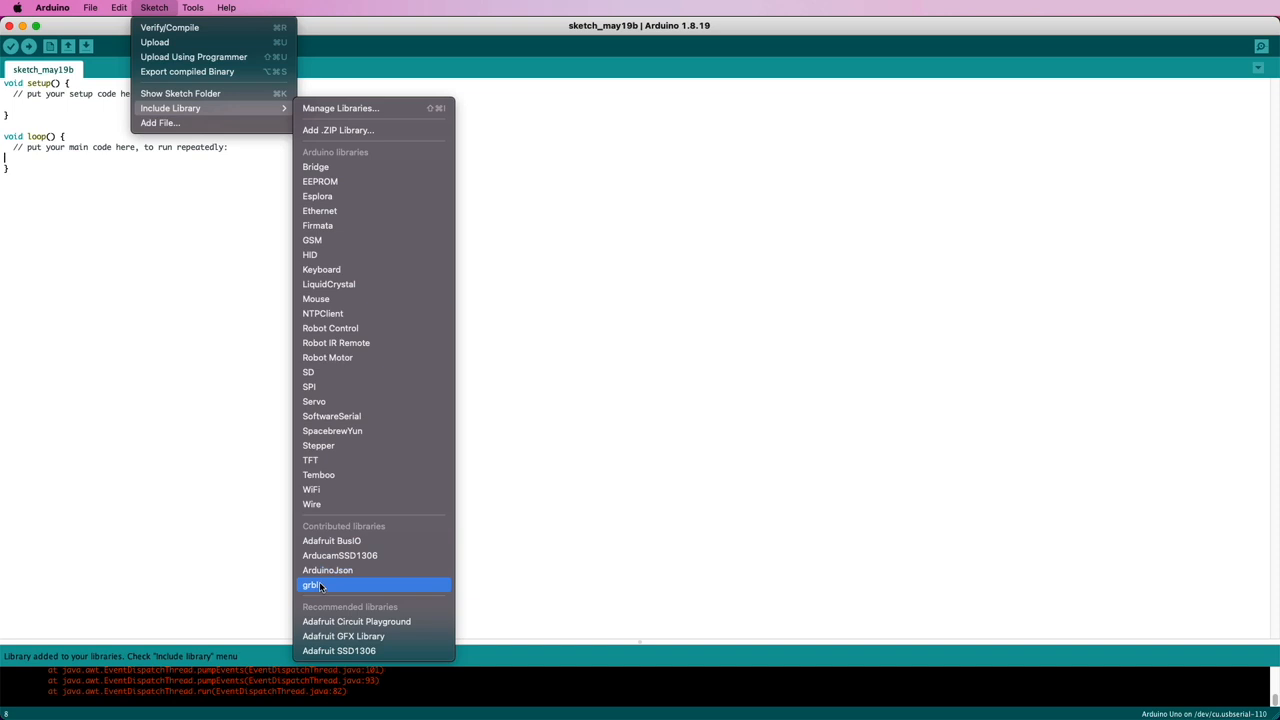
click(312, 584)
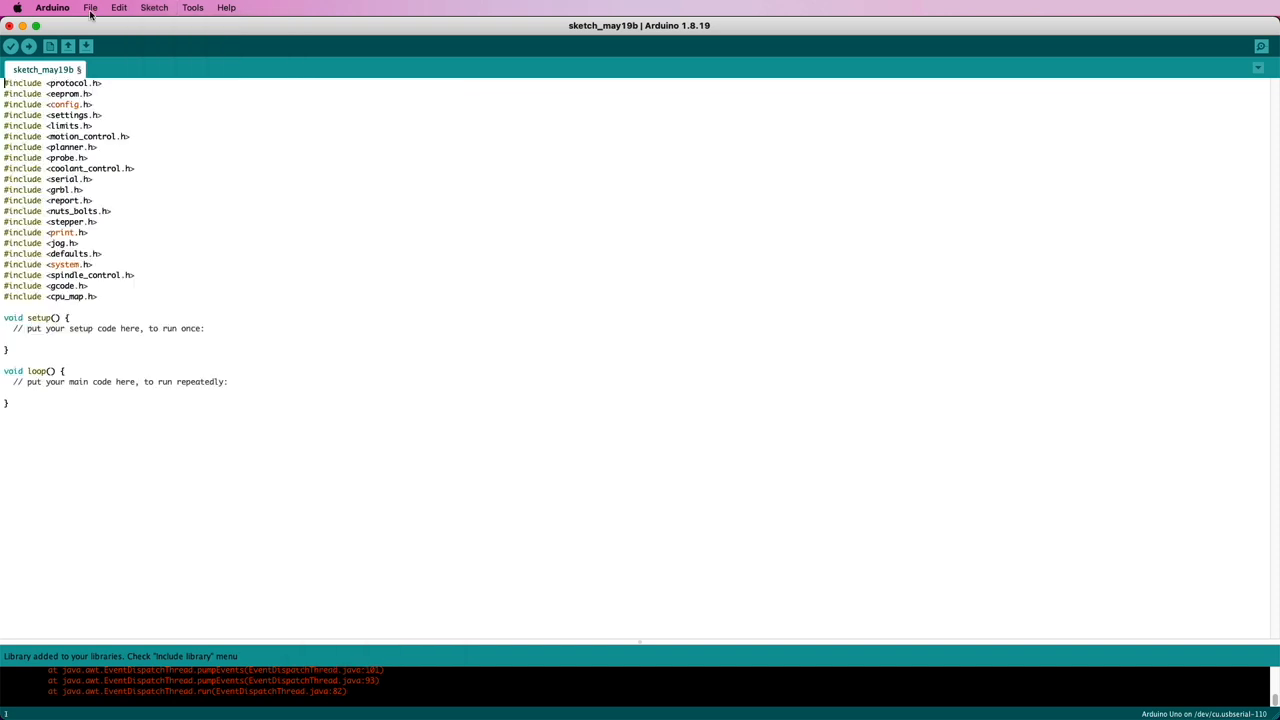
click(90, 8)
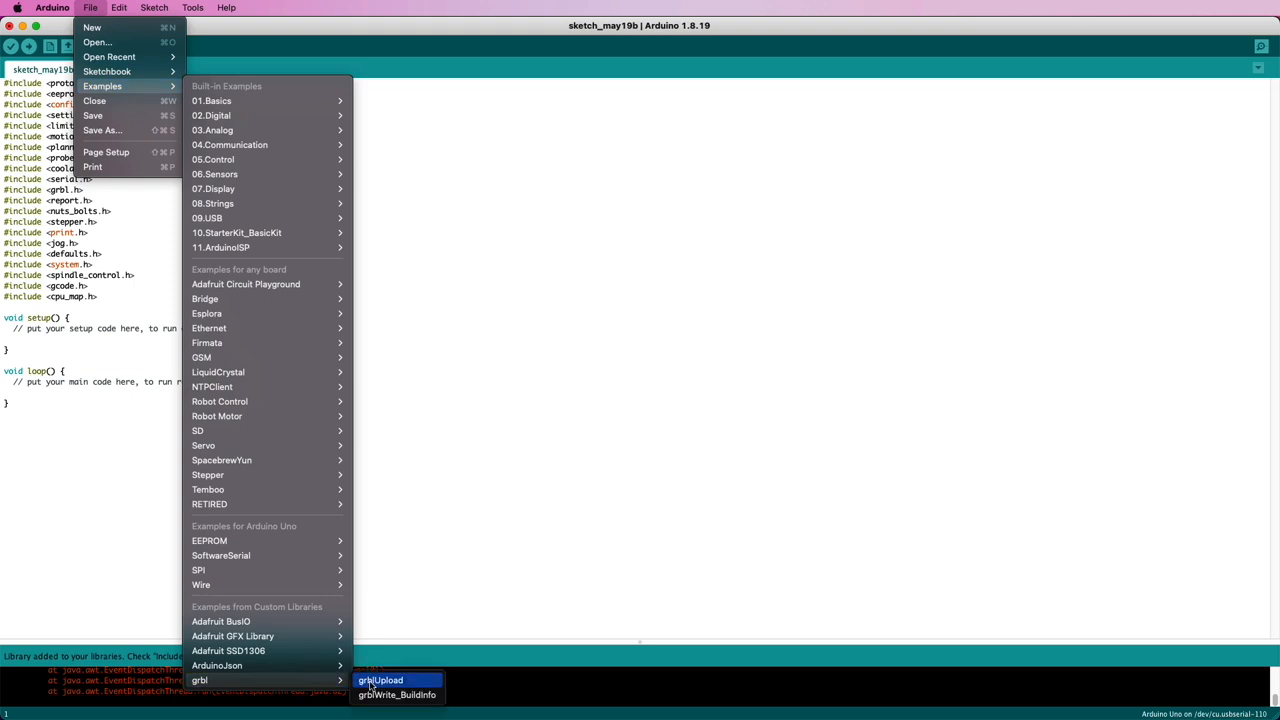
click(380, 680)
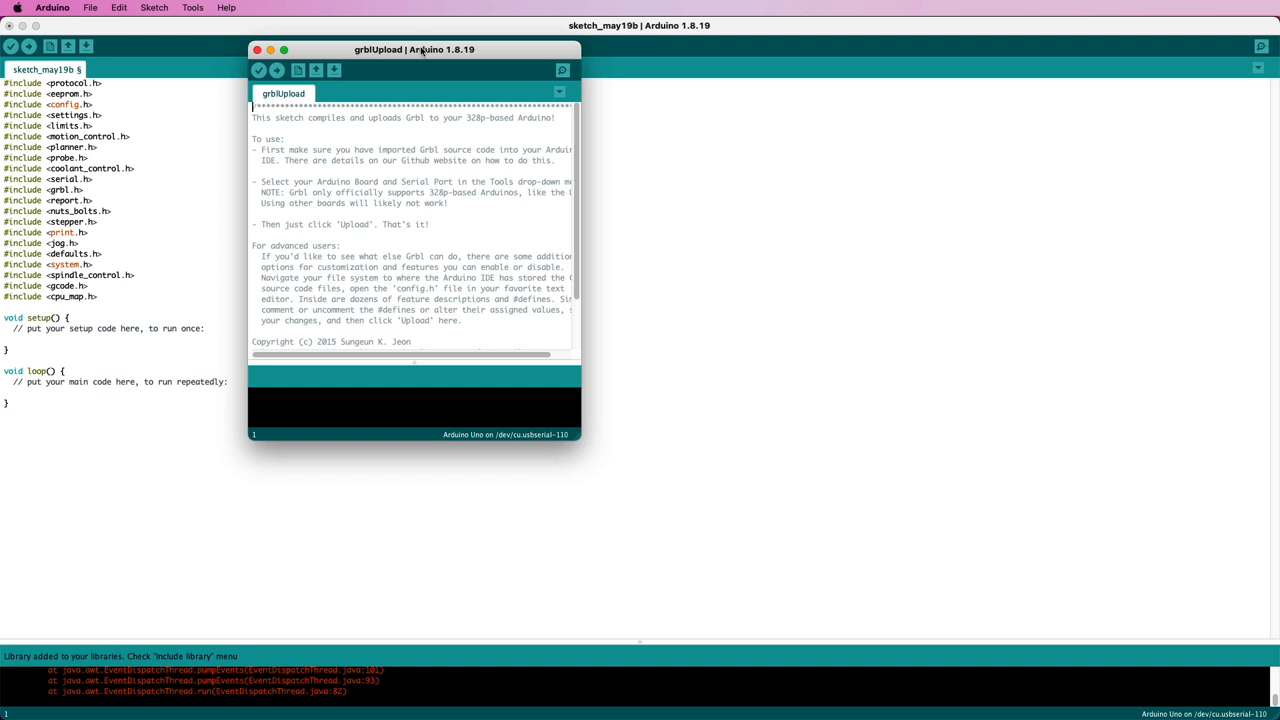
Maximize the grblUpload example window to full screen.
click(284, 48)
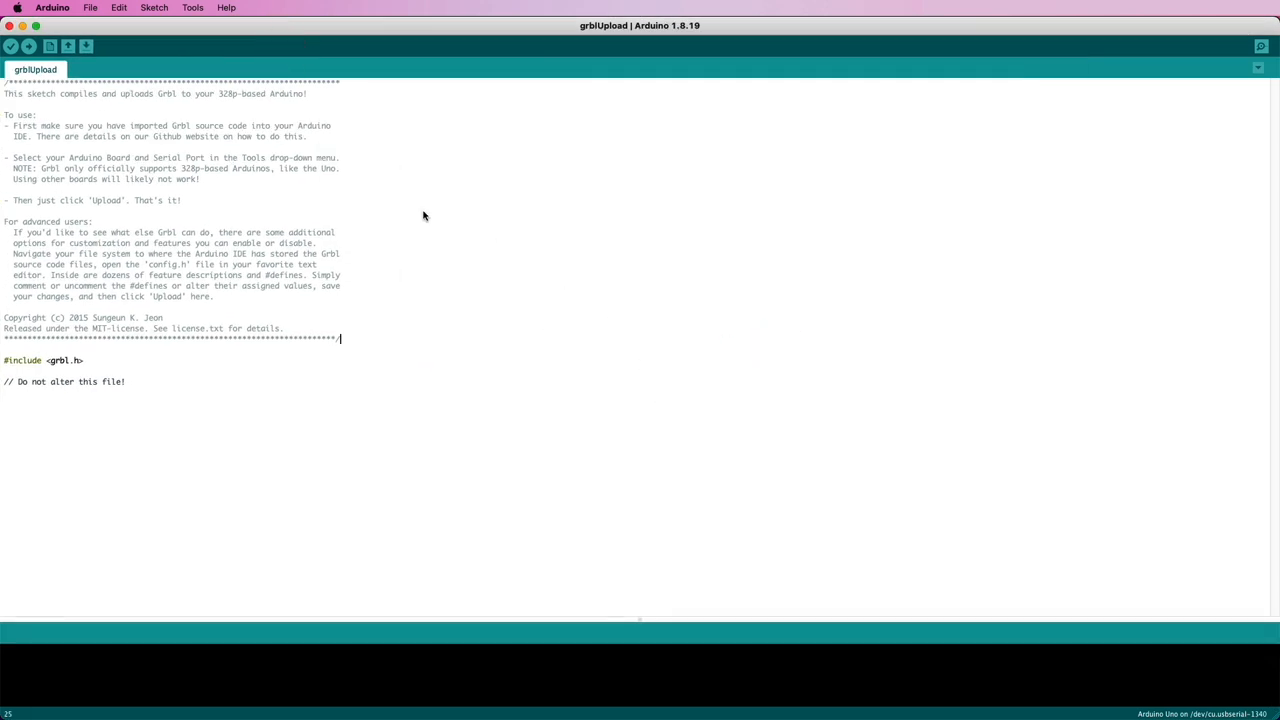
mouse_move(258, 204)
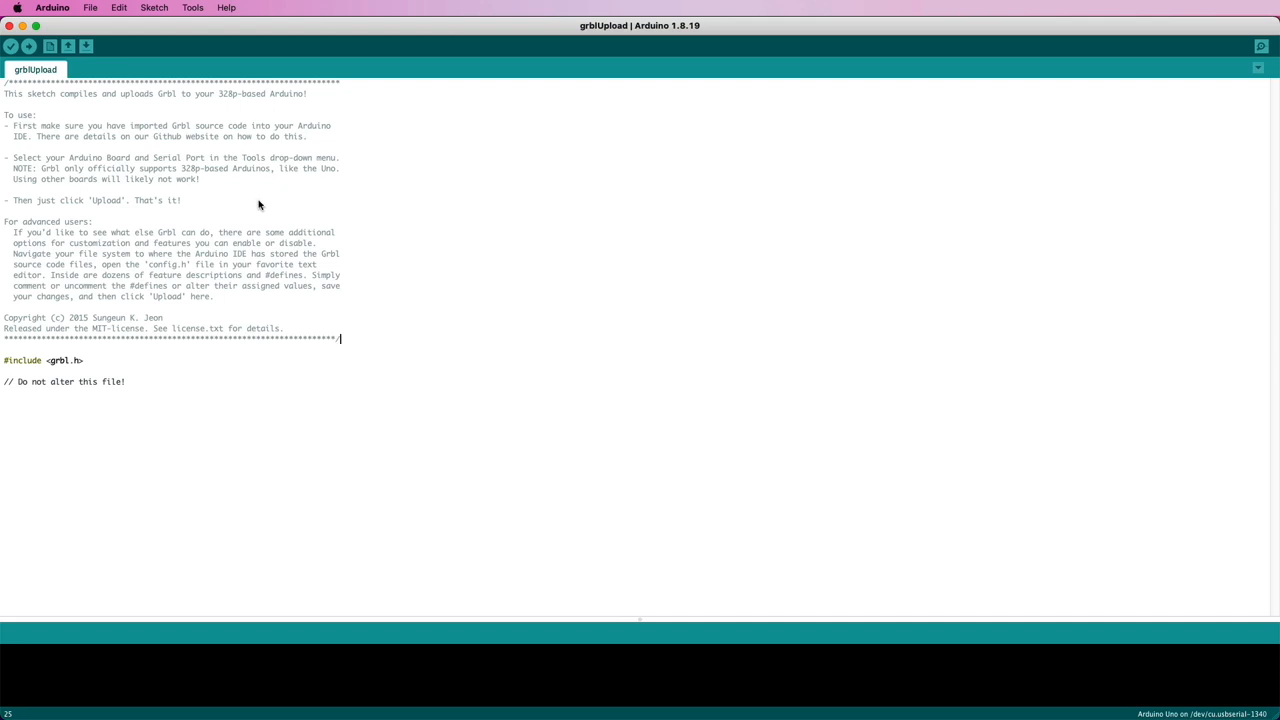
mouse_move(200, 100)
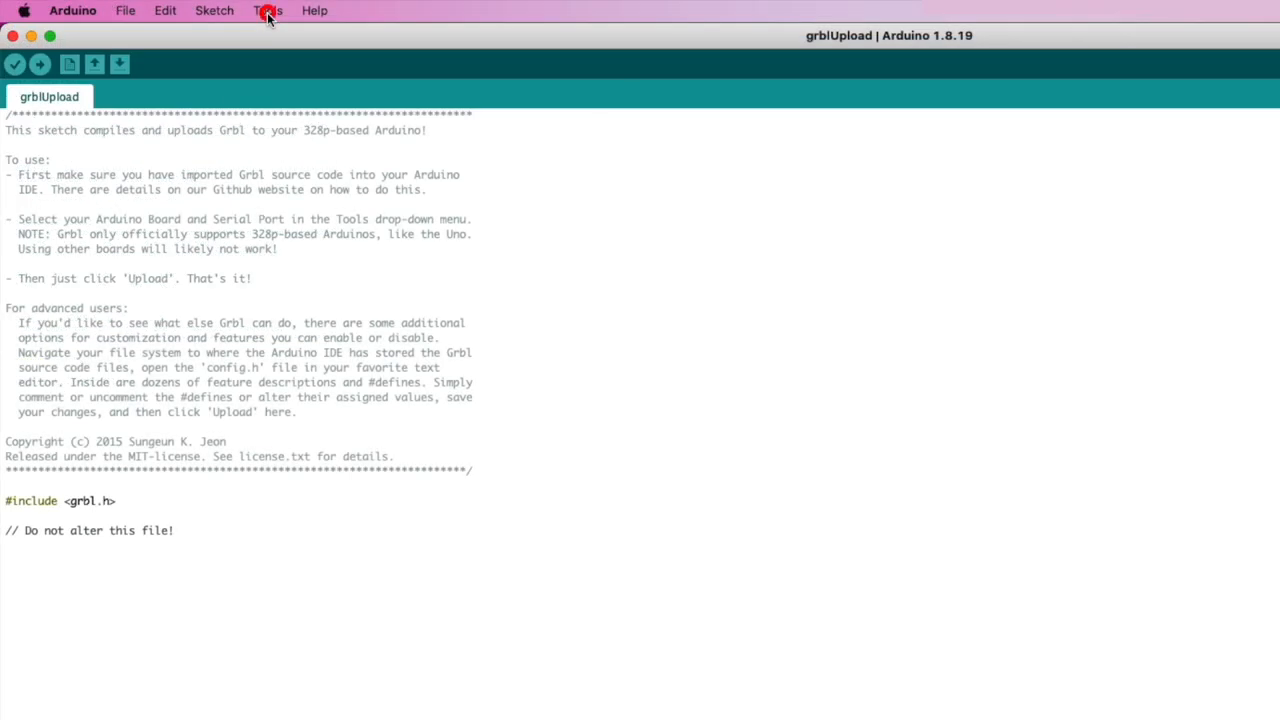
Target the Arduino Uno board on port /dev/cu.usbserial-110.
click(268, 10)
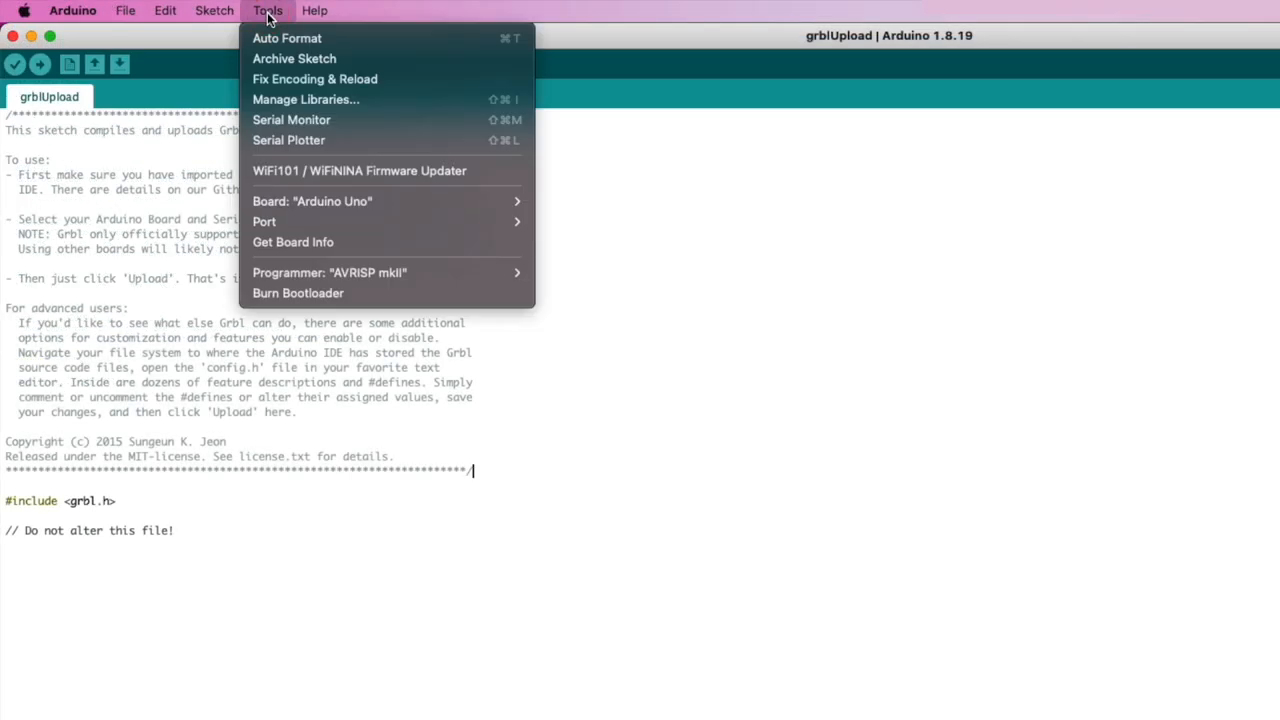
mouse_move(312, 200)
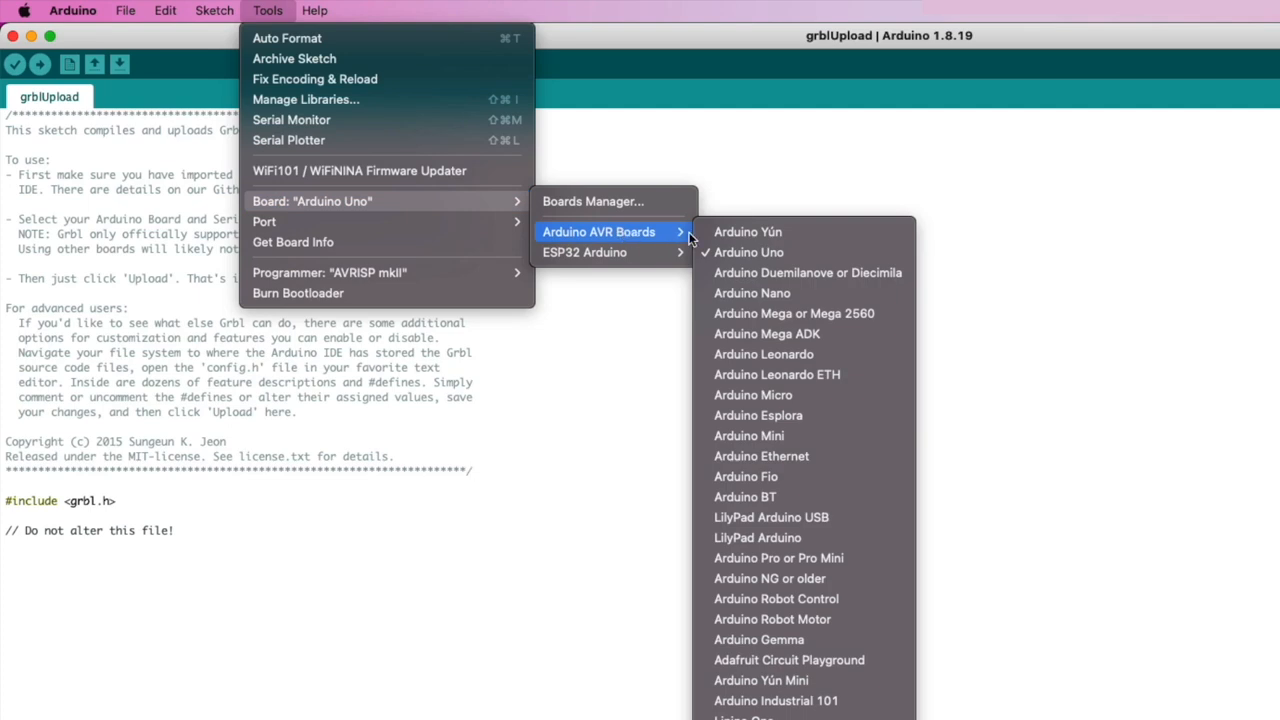
click(748, 252)
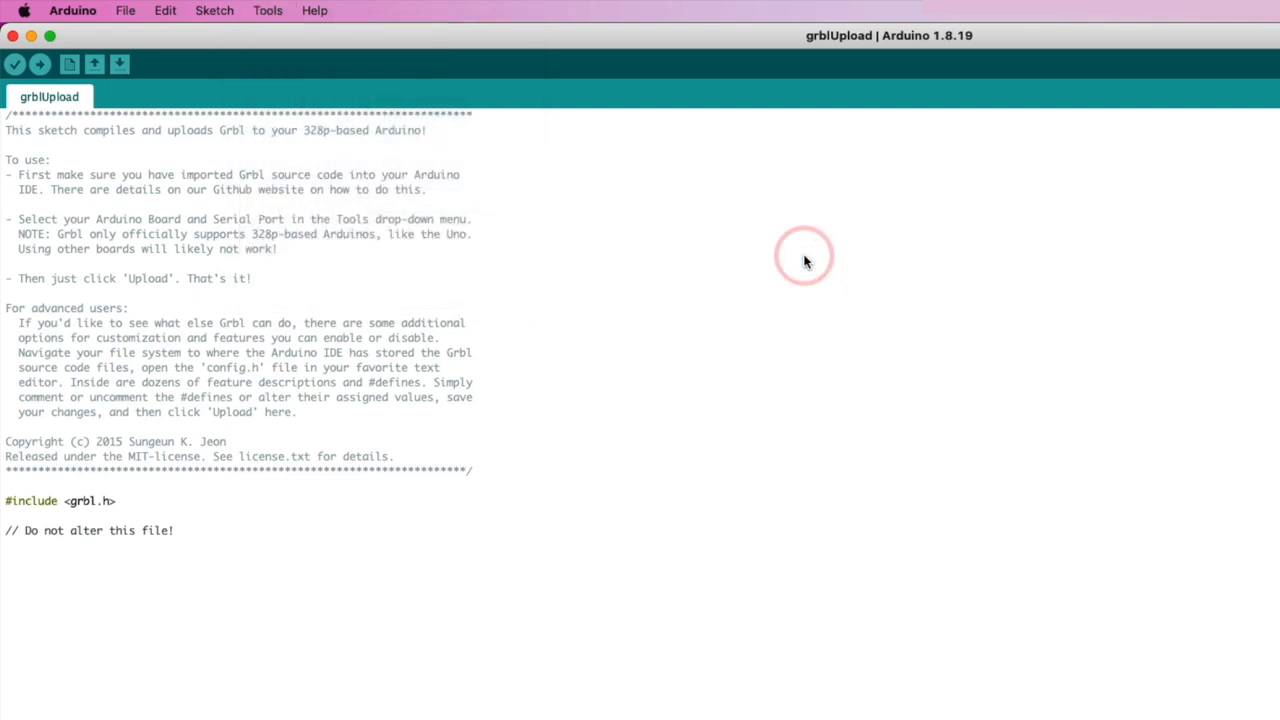
click(268, 10)
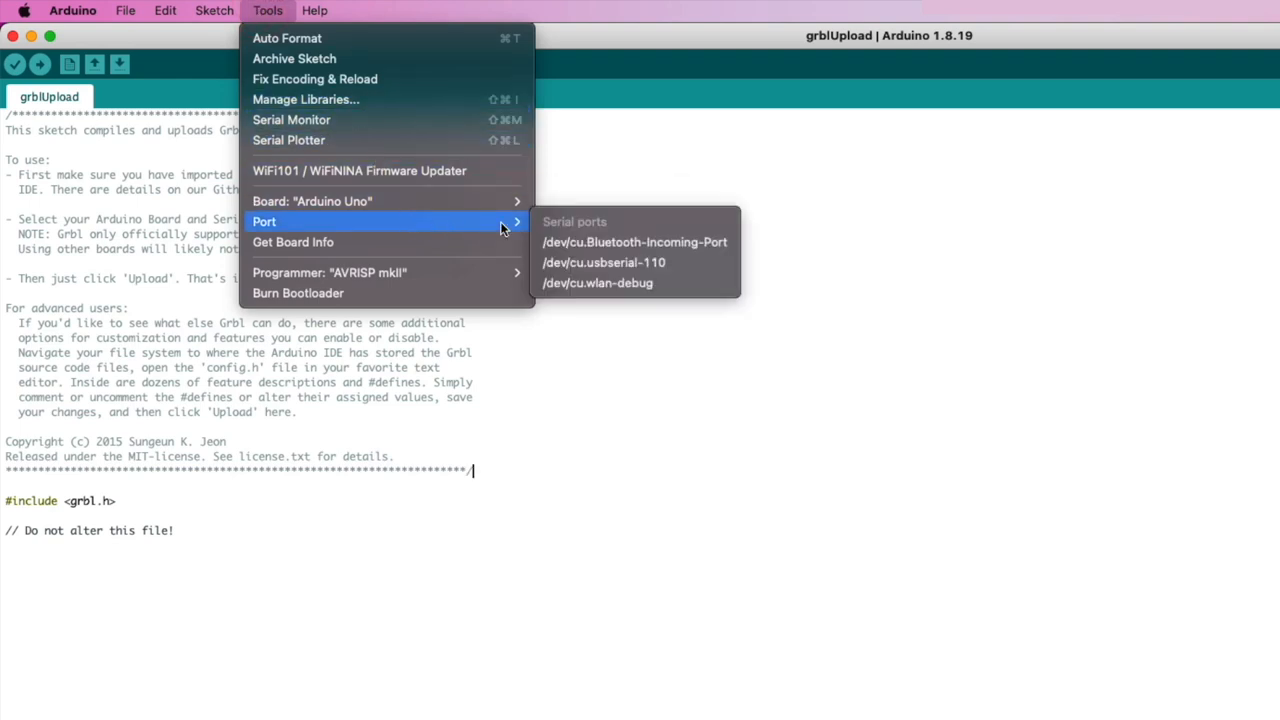
mouse_move(604, 262)
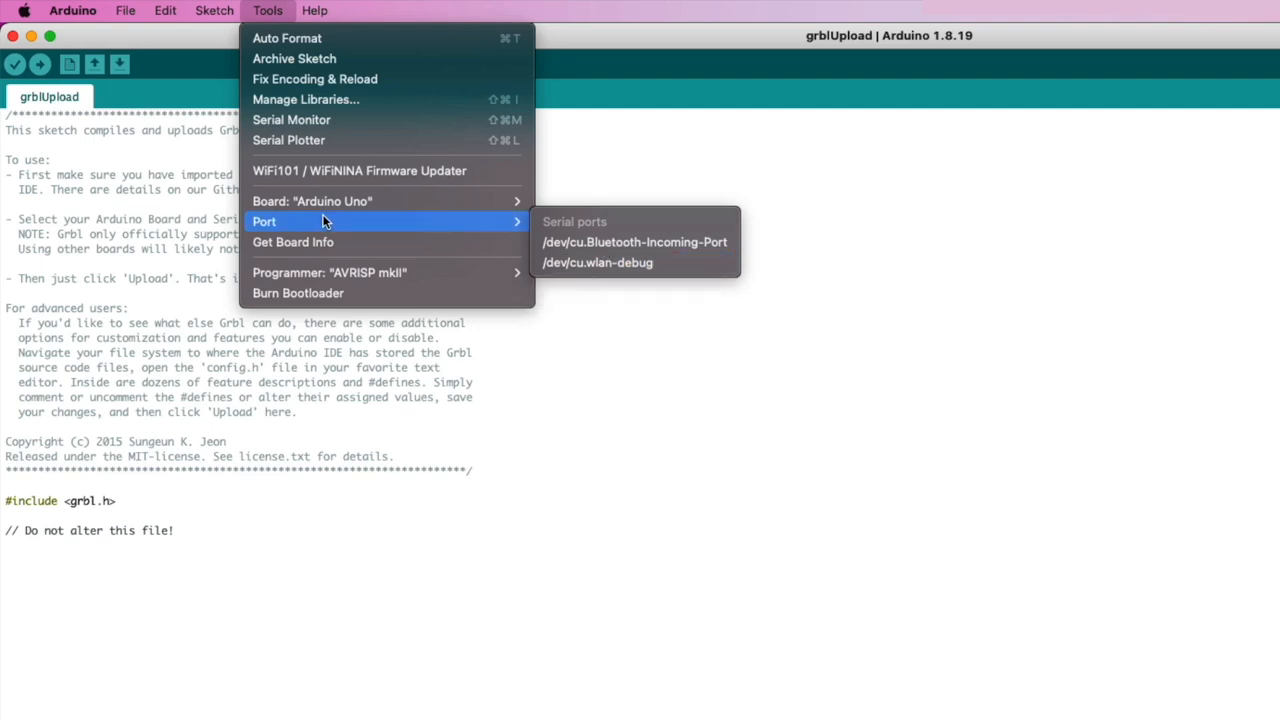
mouse_move(636, 262)
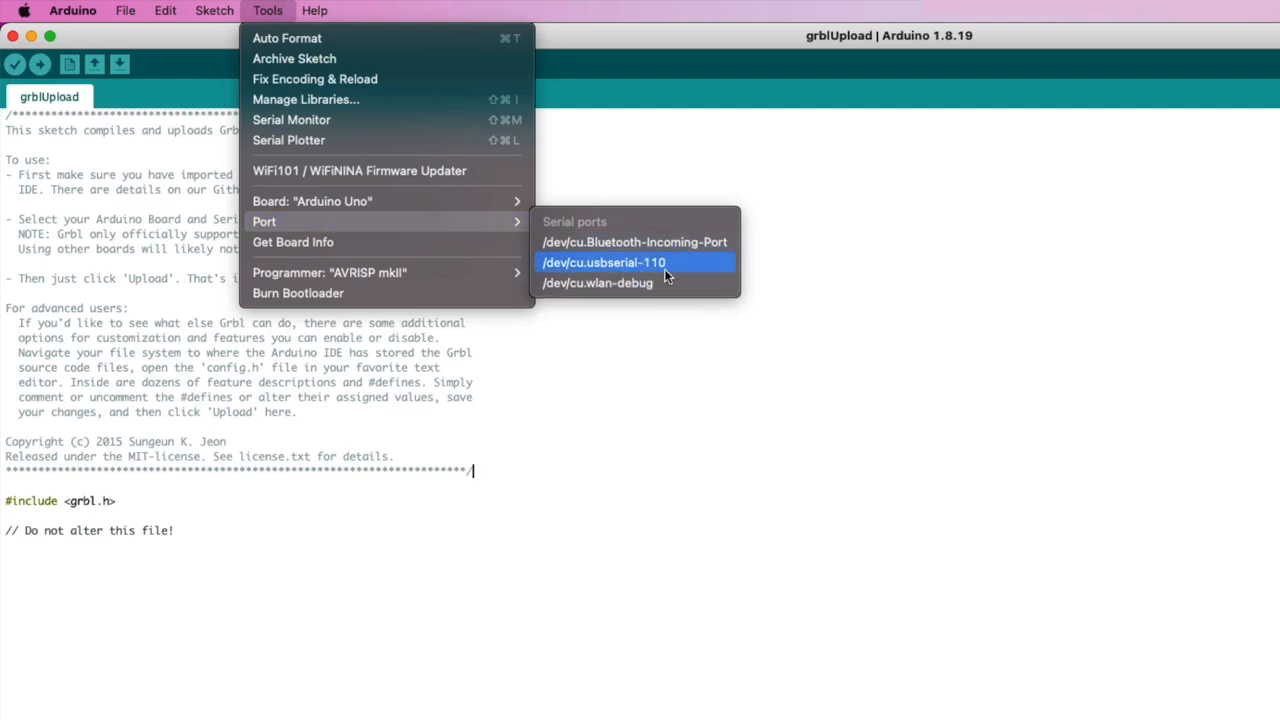
click(604, 262)
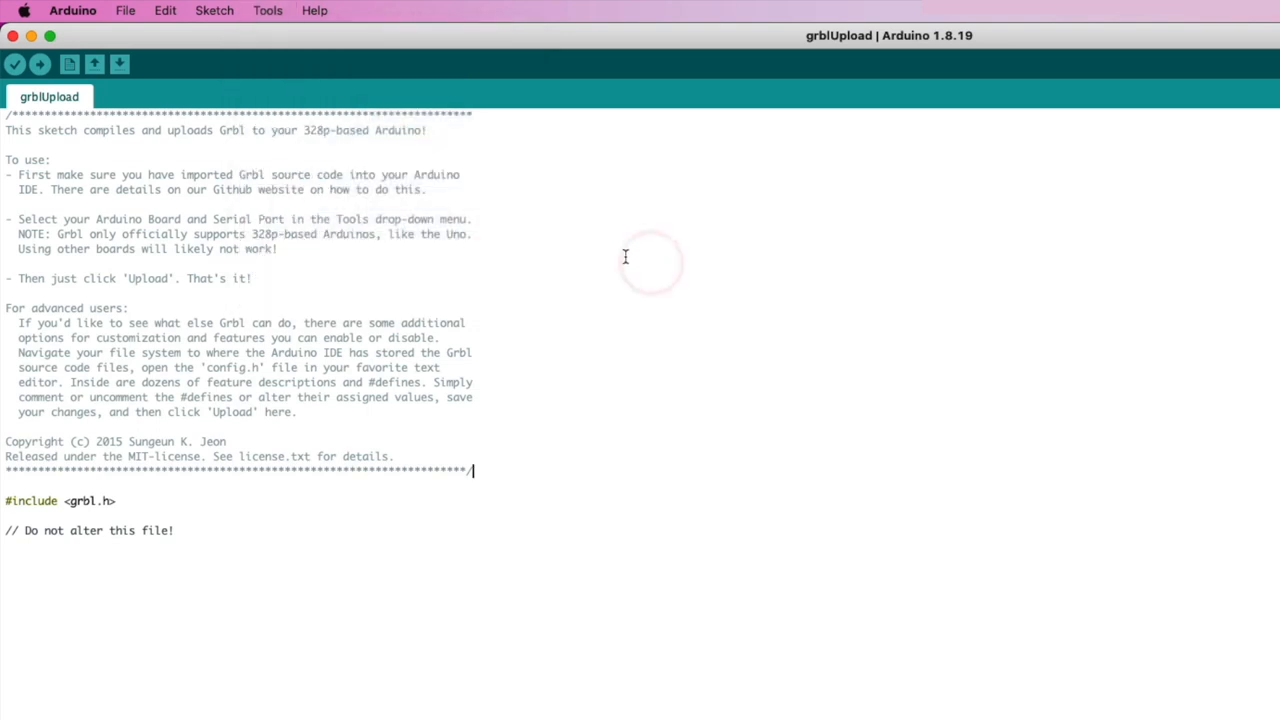
mouse_move(494, 272)
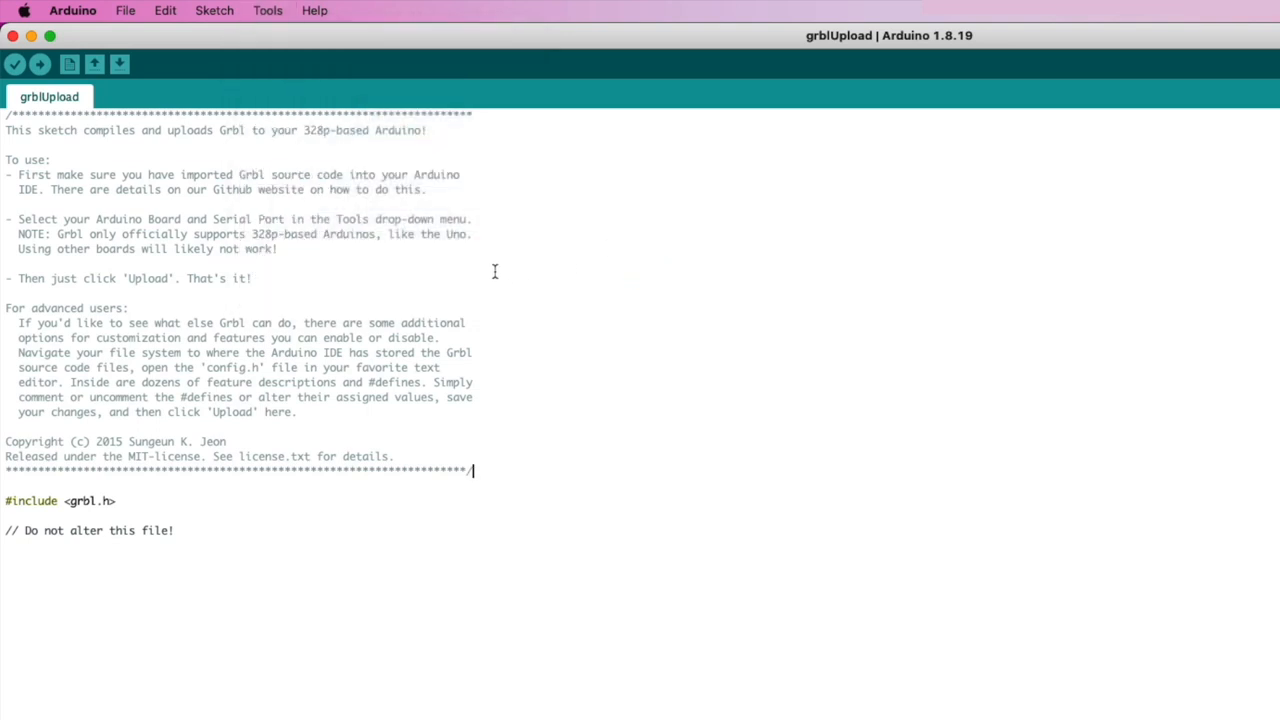
Compile grblUpload and attempt the upload, which ends with an error.
click(14, 64)
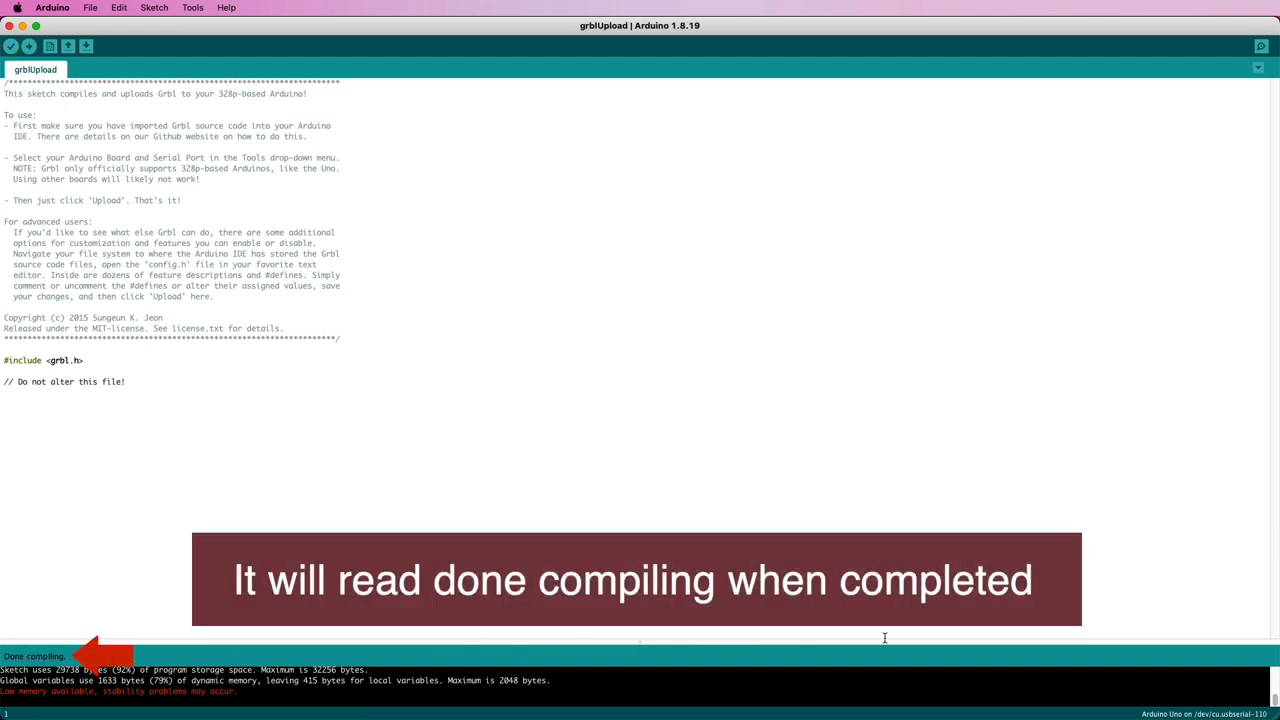
click(12, 46)
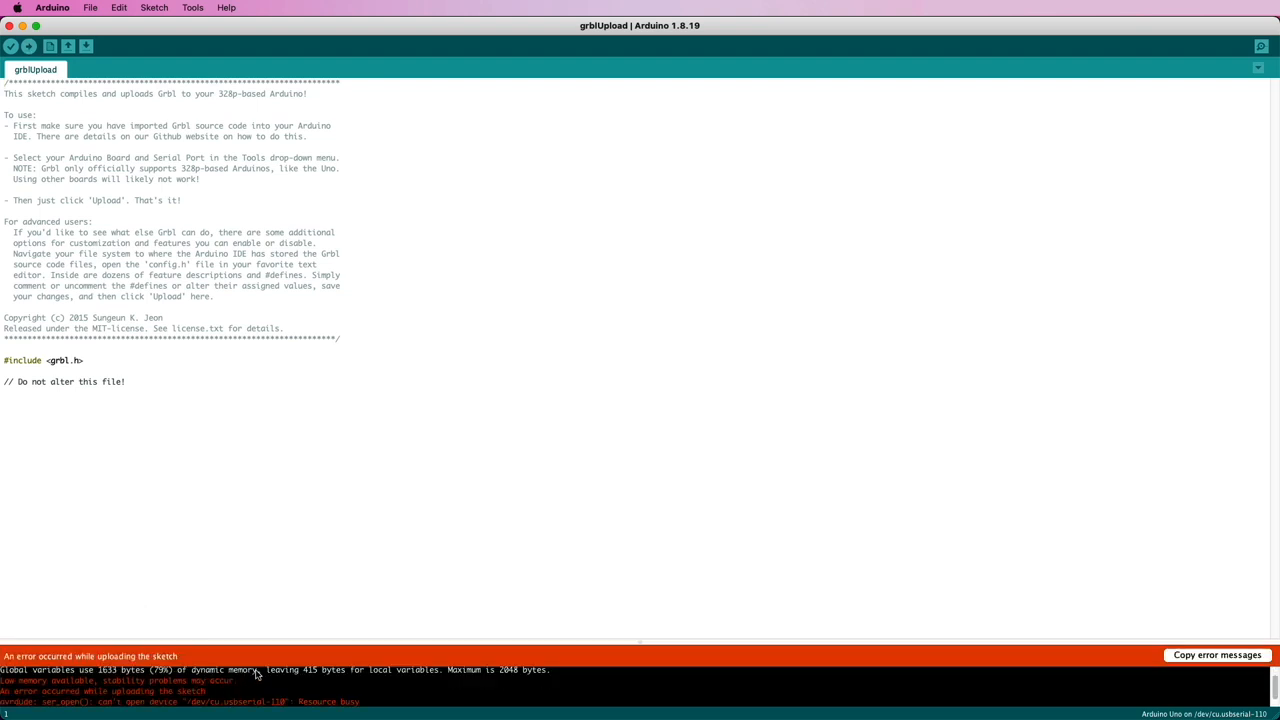
mouse_move(290, 664)
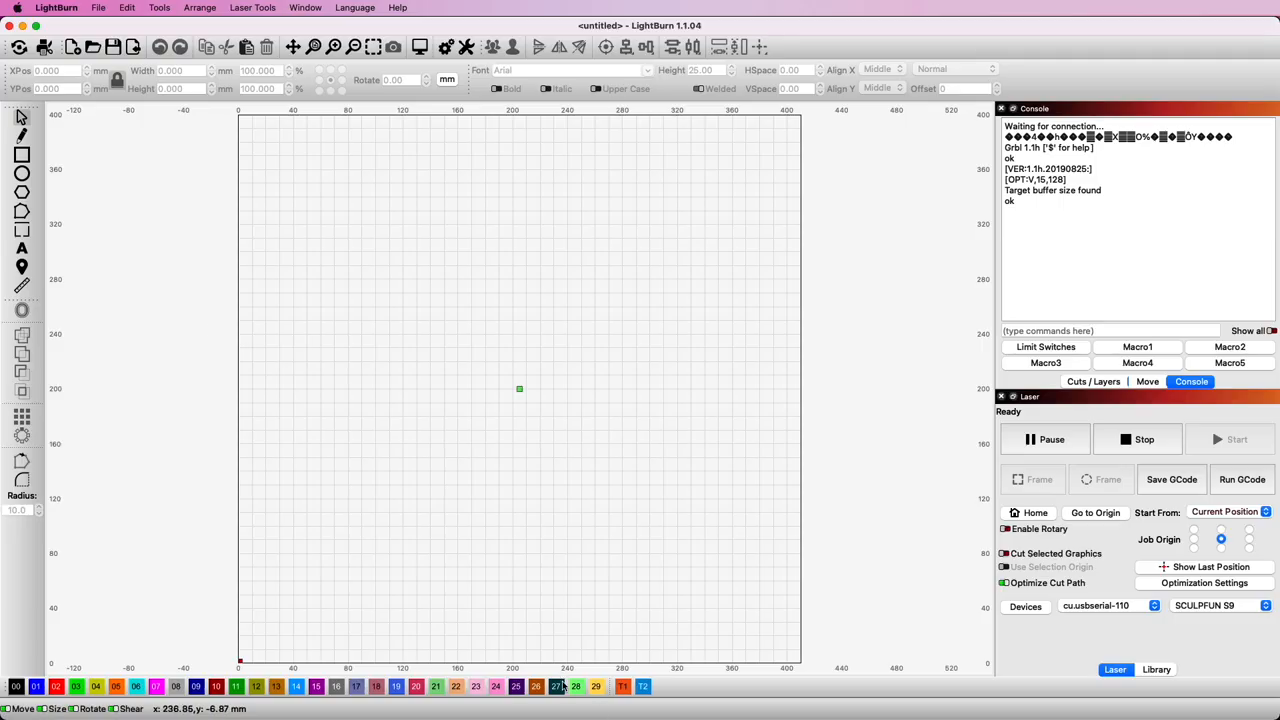
Review the console responses and bring up Machine Settings for the Grbl 1.1h controller.
click(56, 8)
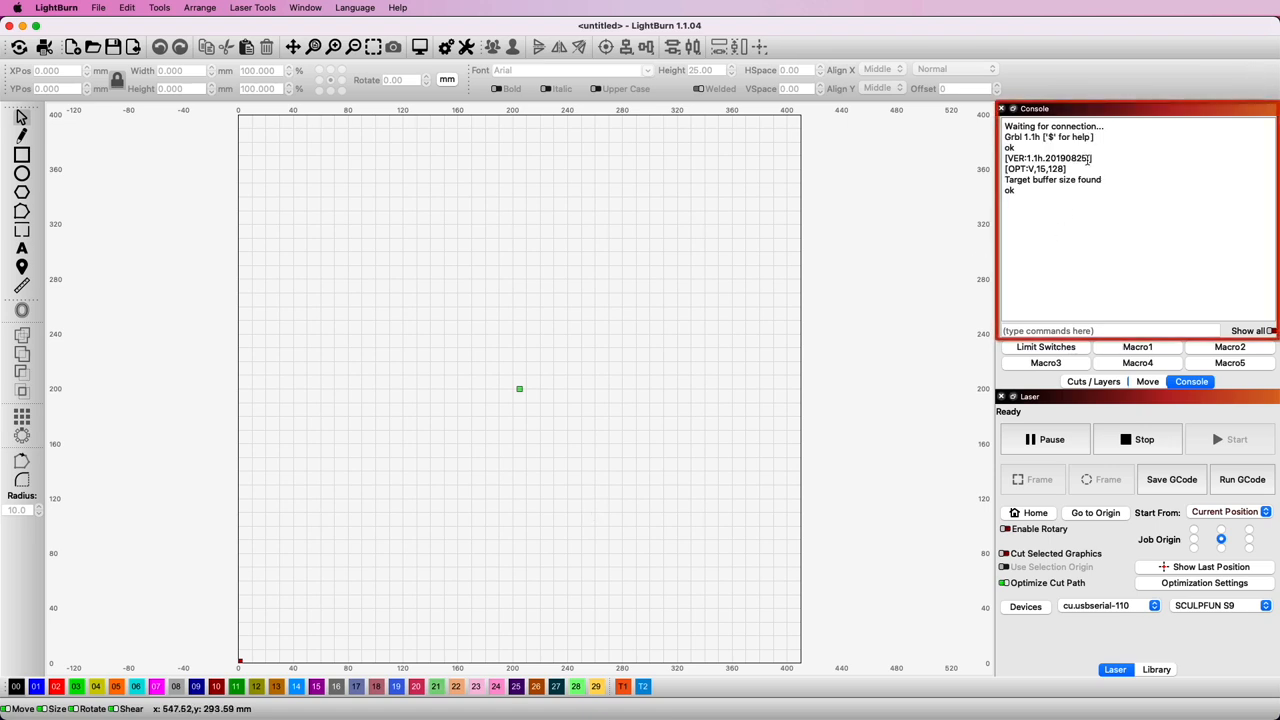
click(128, 8)
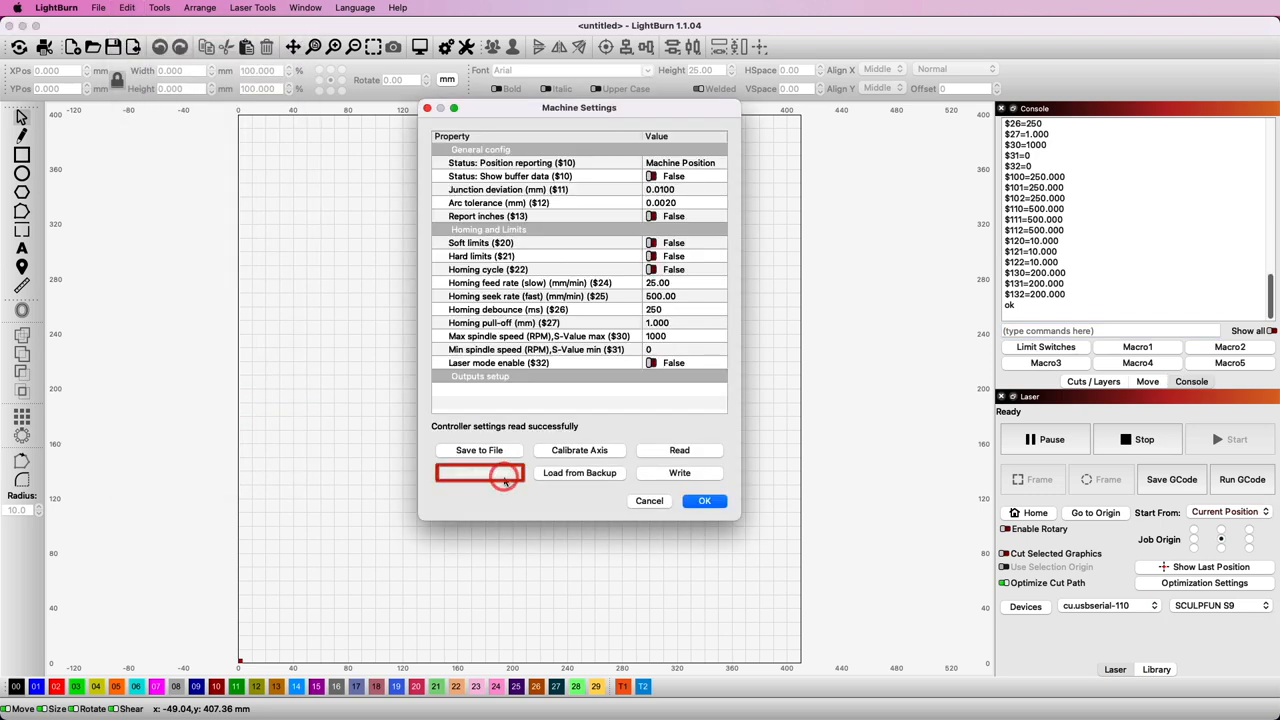
Load the S9 Limit Switch .lbset backup into Machine Settings.
click(478, 472)
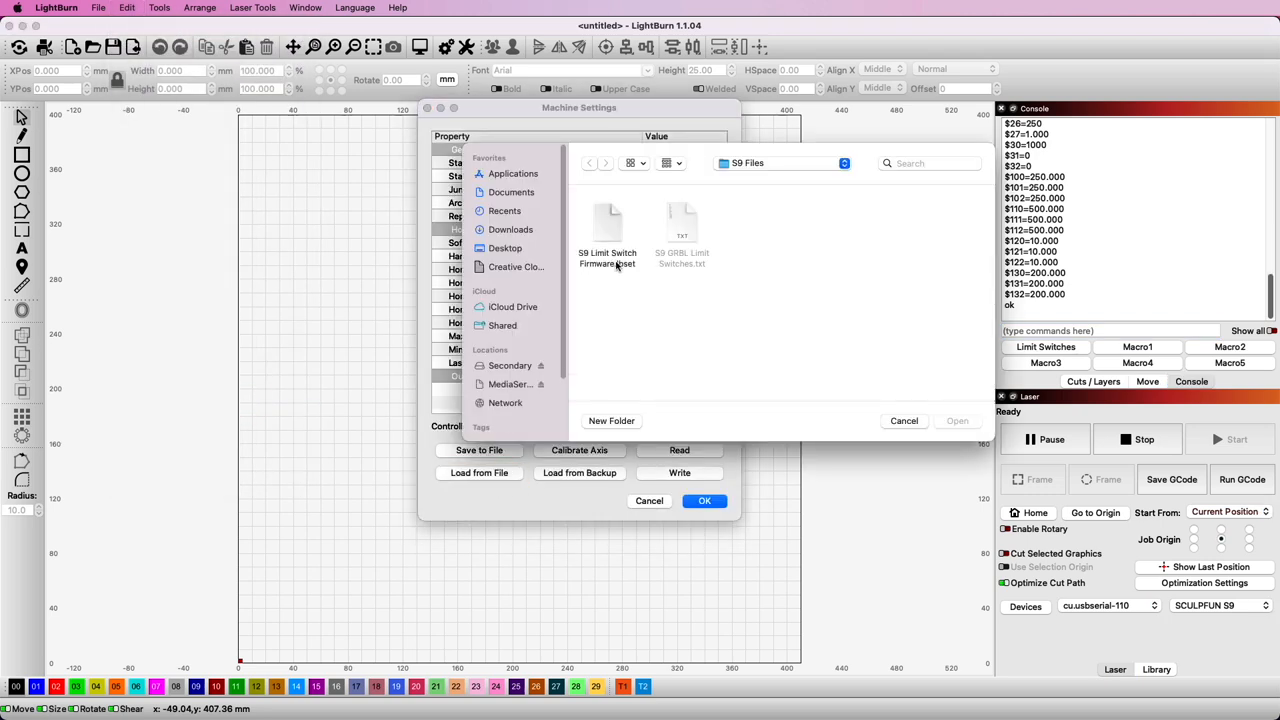
click(608, 258)
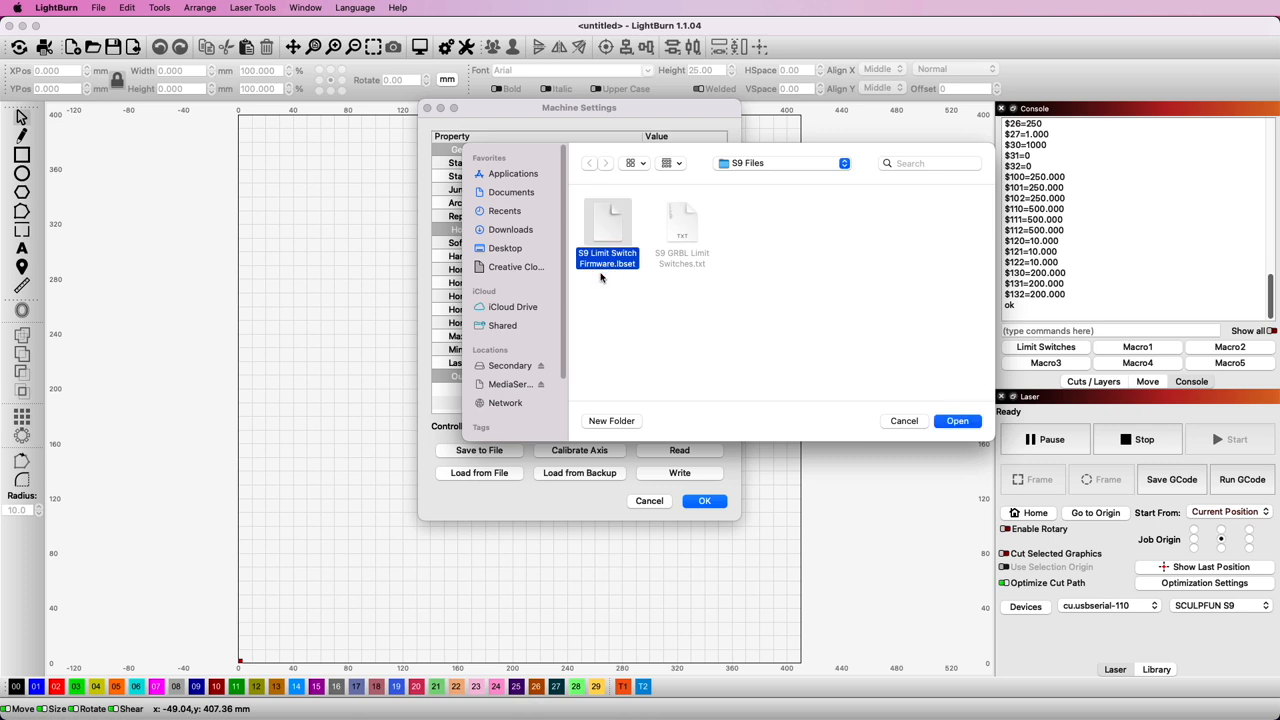
click(956, 420)
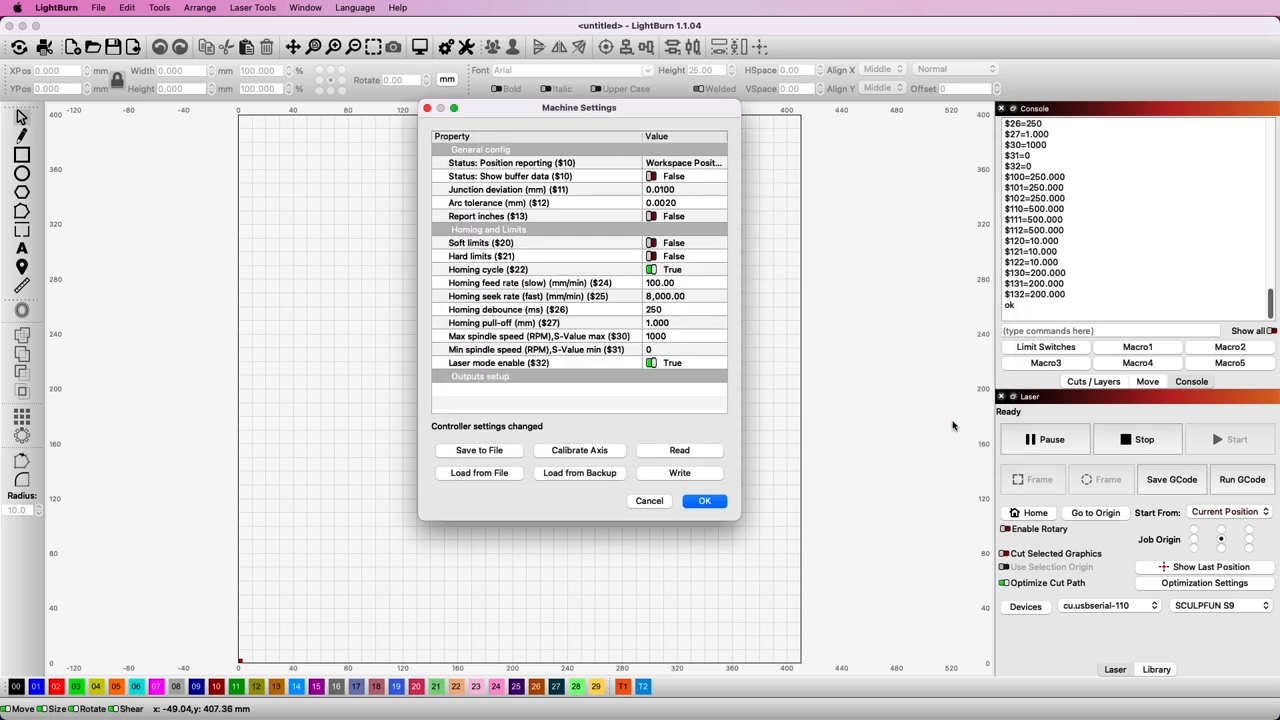
Write the loaded limit-switch settings to the controller and close Machine Settings.
click(680, 472)
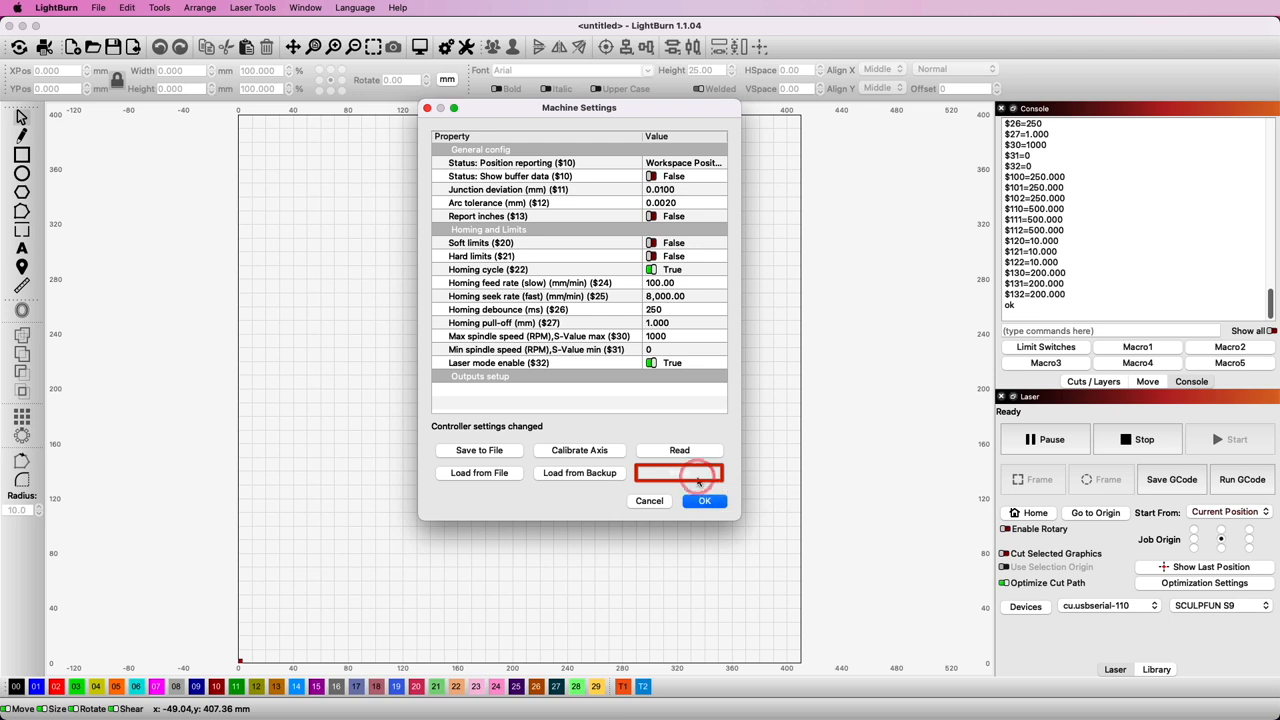
click(680, 472)
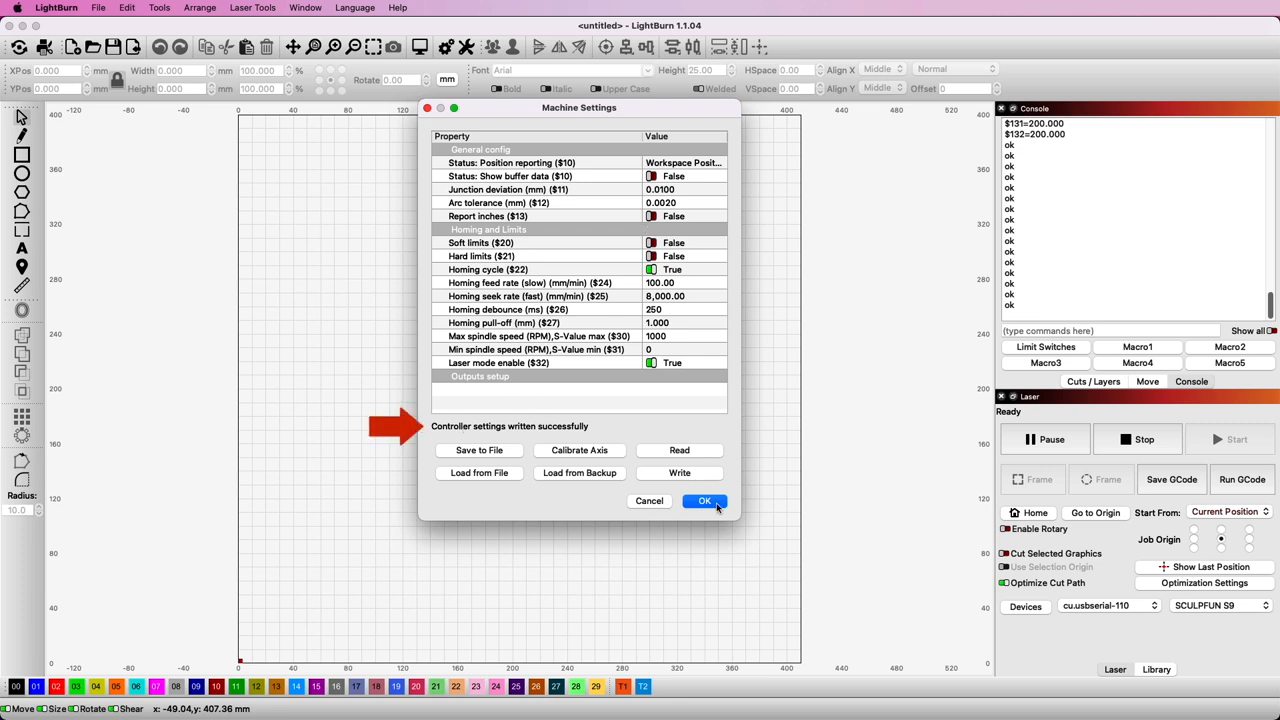
click(704, 500)
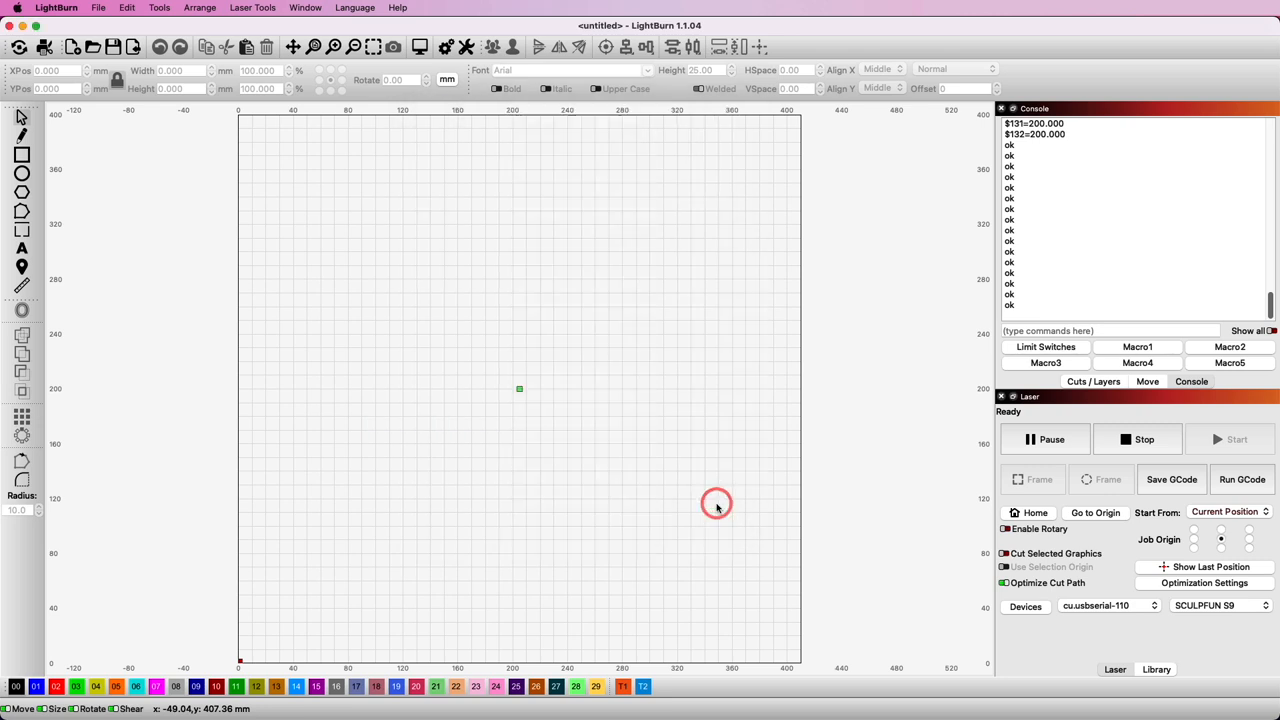
List the controller settings with $$ and review the Limit Switches macro contents without changes.
click(1192, 380)
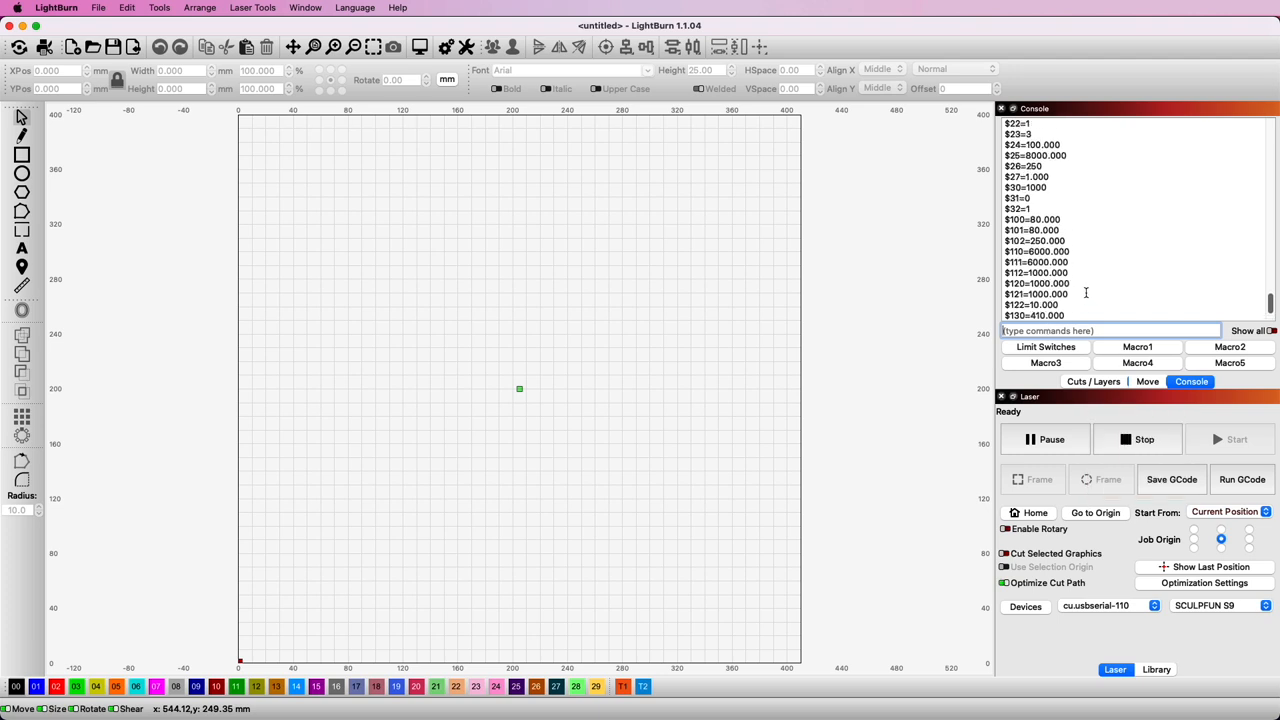
scroll(up, 3)
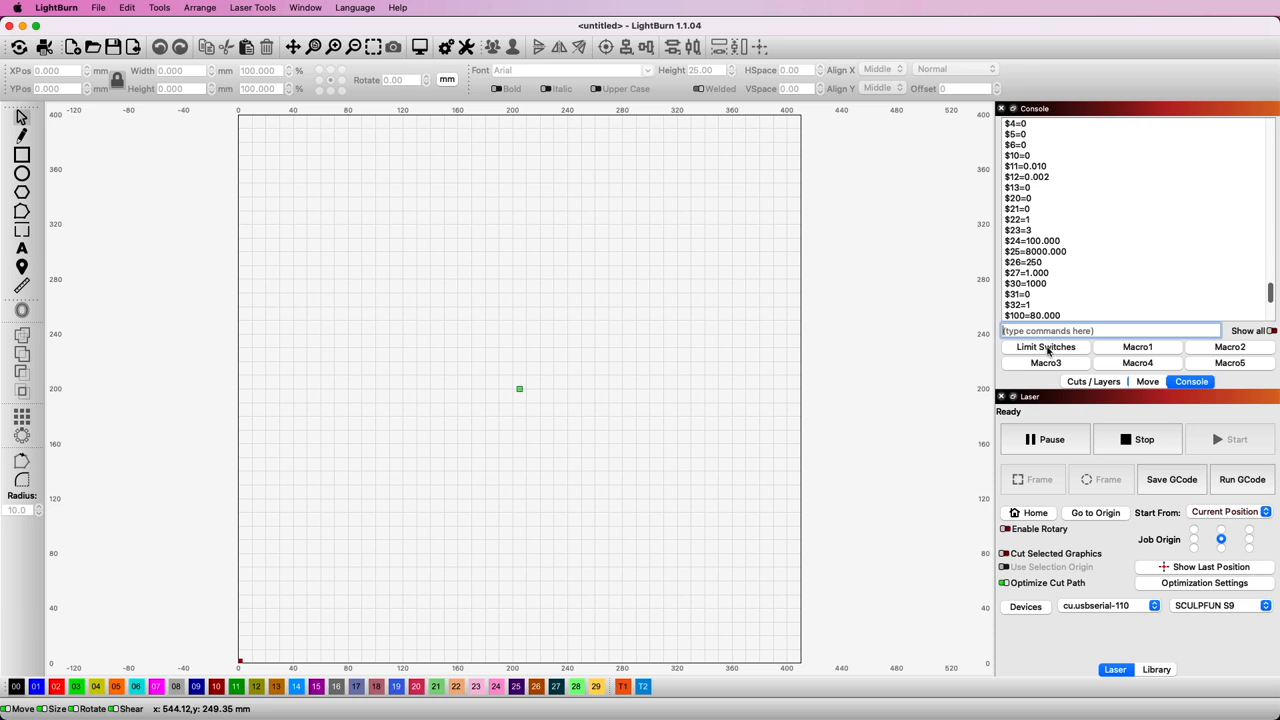
right_click(1044, 346)
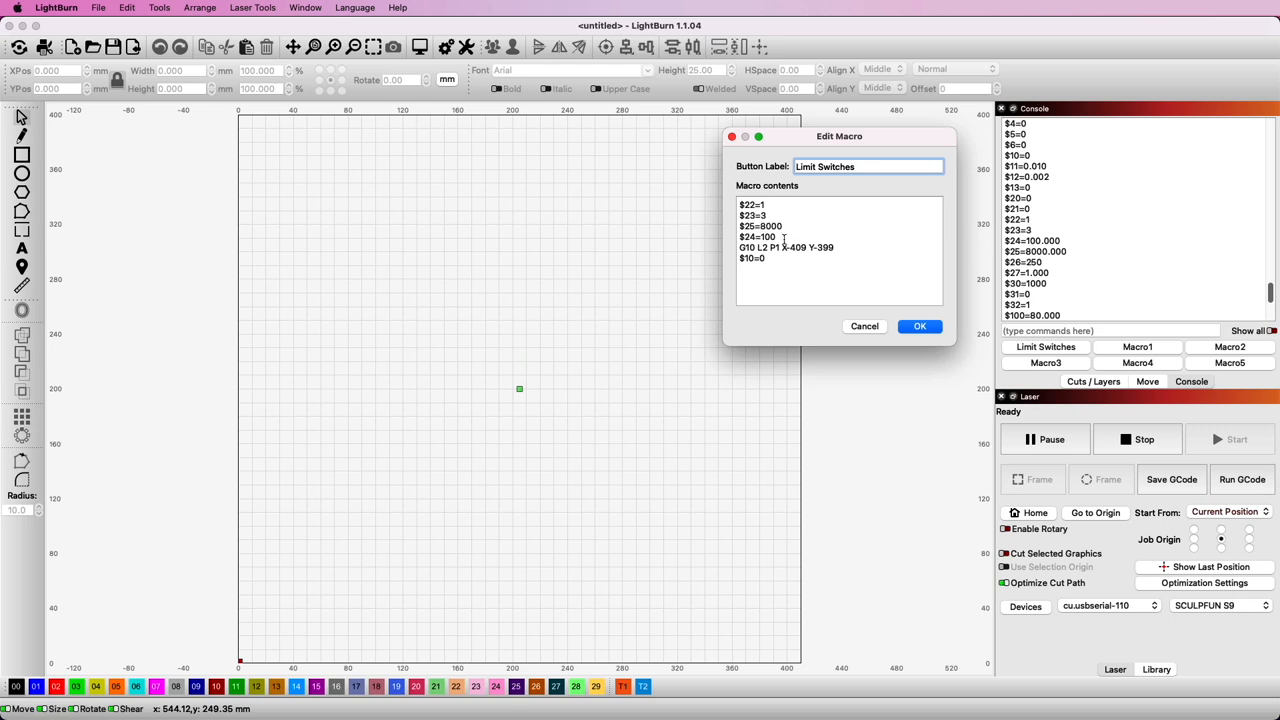
click(918, 326)
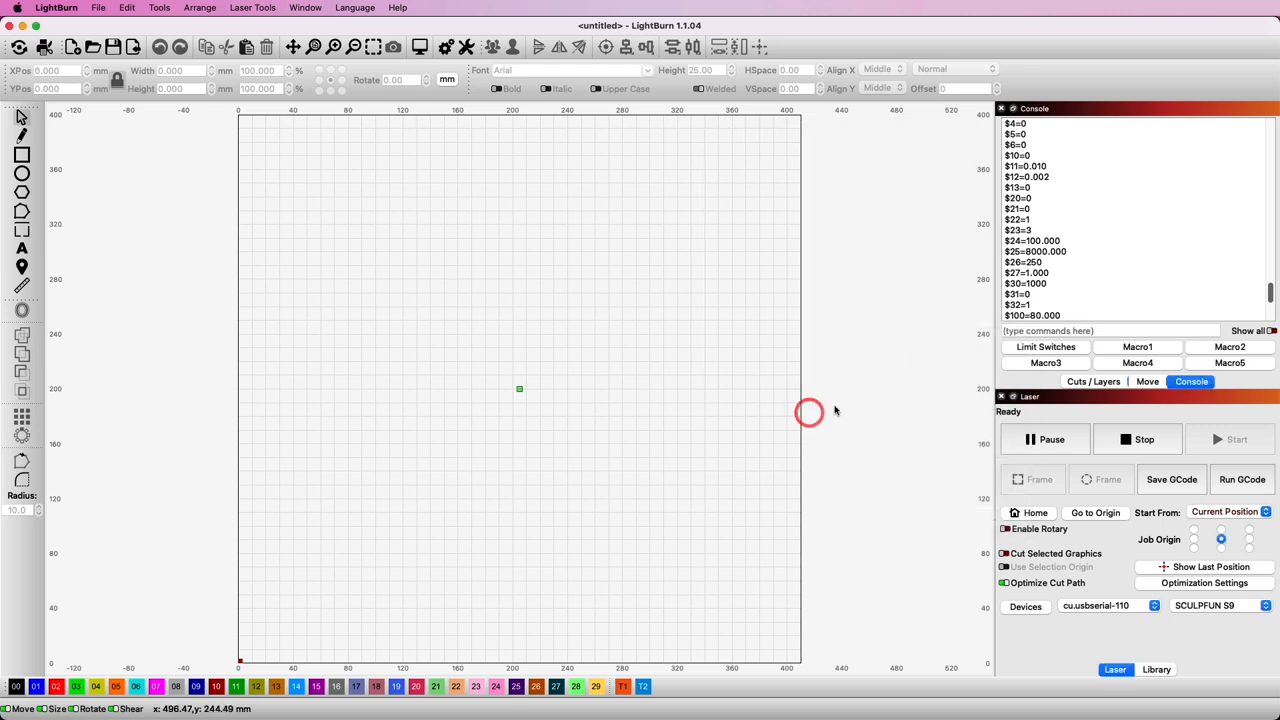
mouse_move(460, 304)
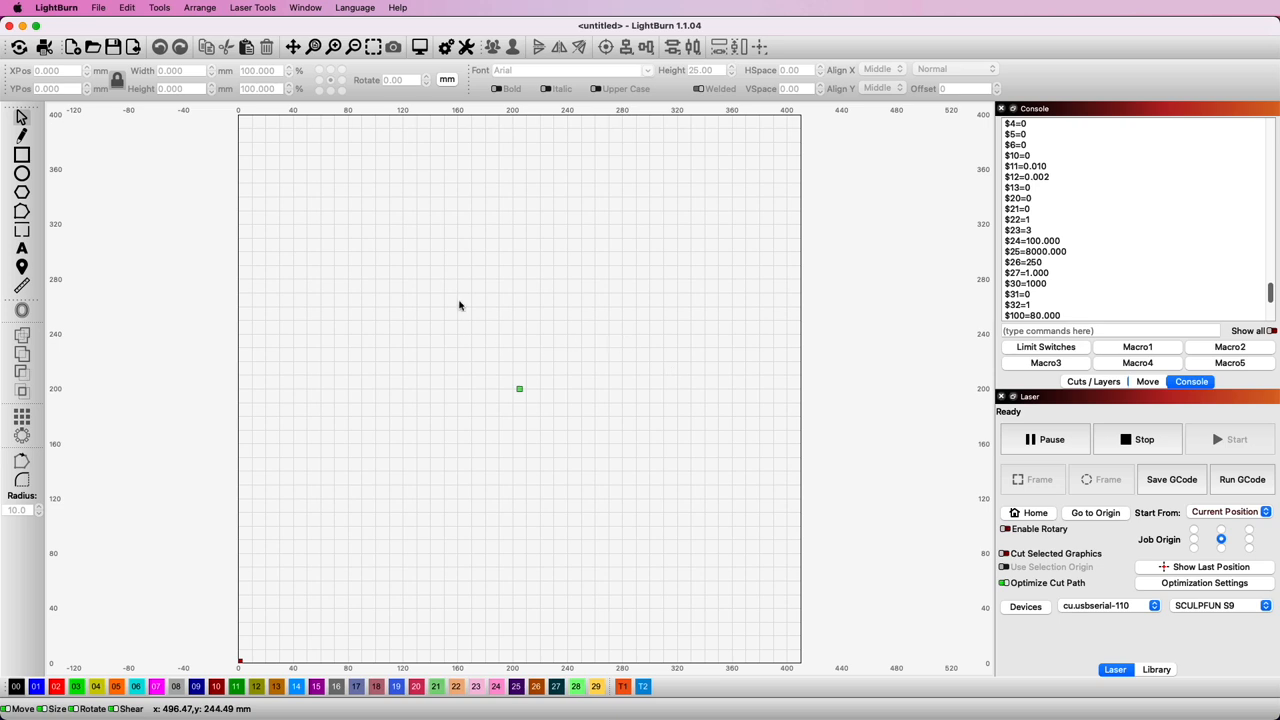
Reconnect to the laser, home it, and send the $$ settings query.
click(1028, 512)
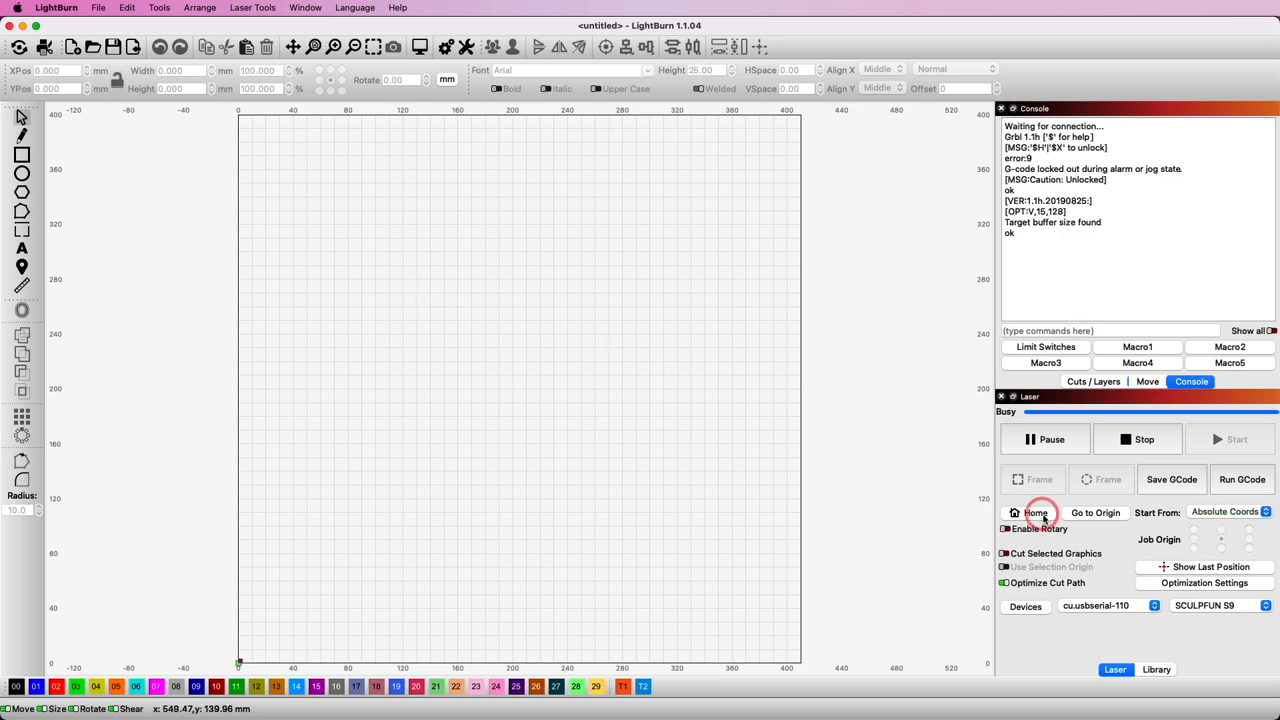
click(56, 8)
text($$)
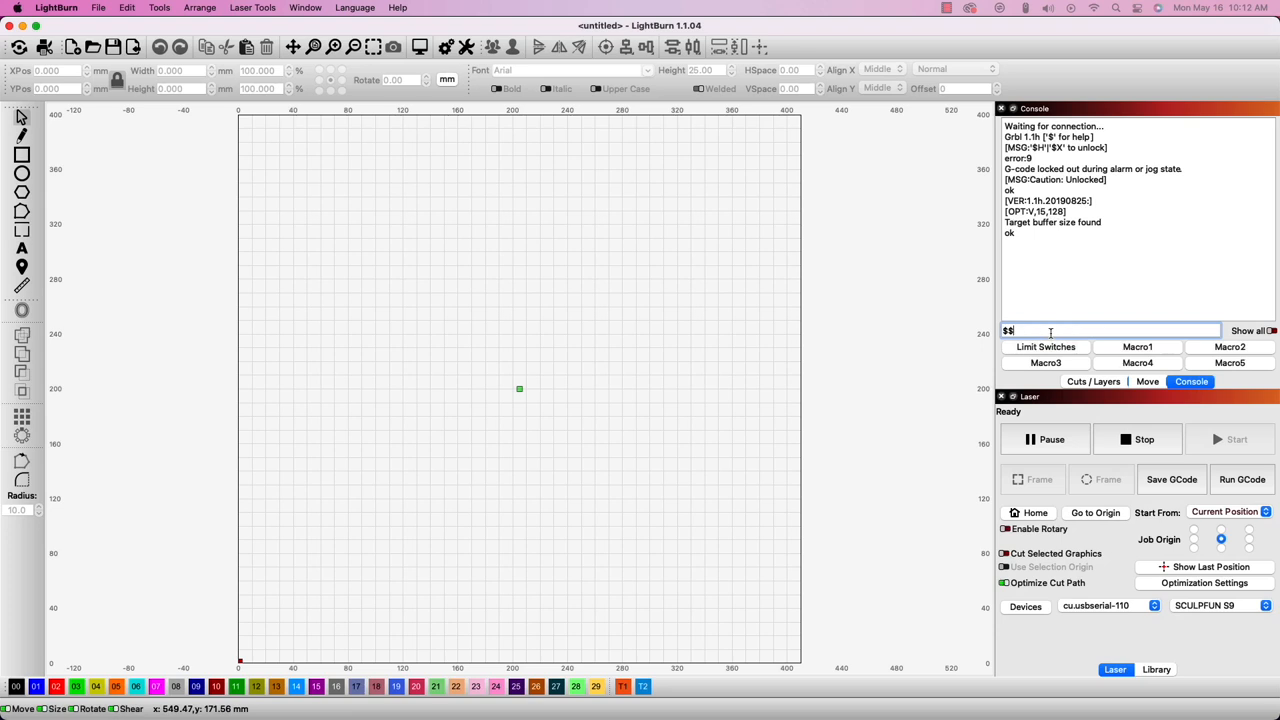
key(Return)
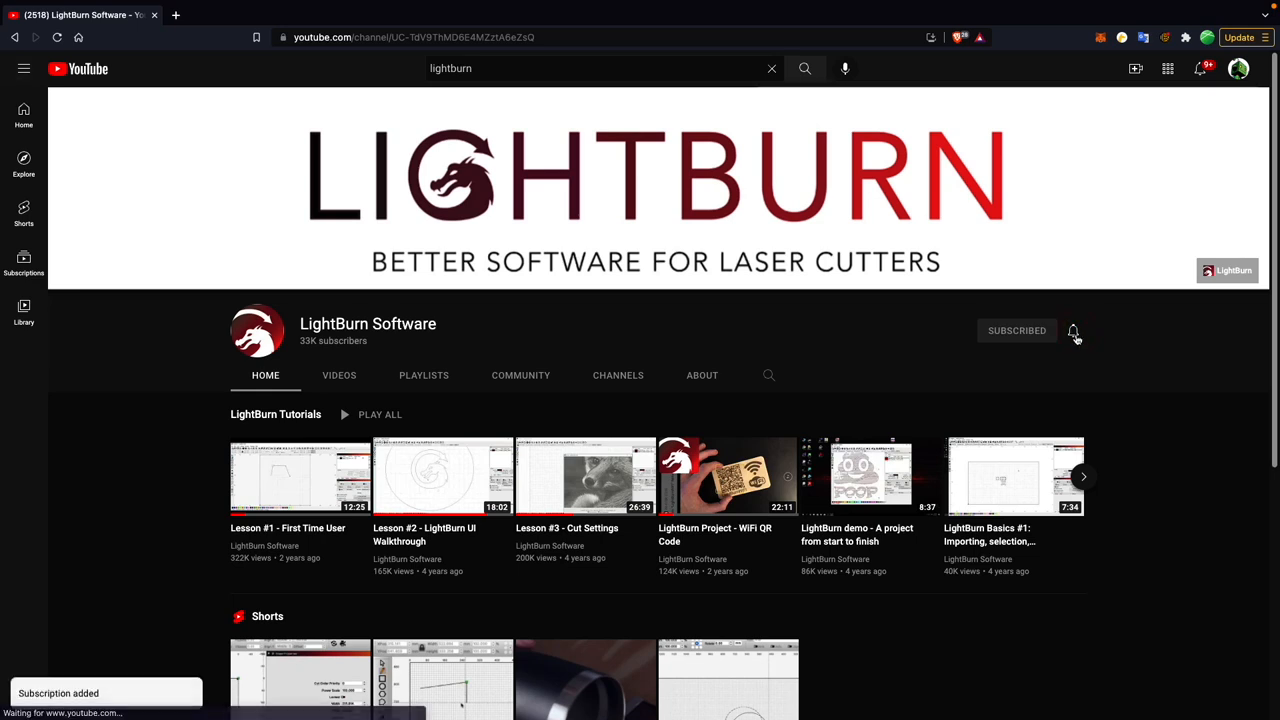
Open the 49-video LightBurn Tutorials playlist and scroll through its lessons.
click(1072, 332)
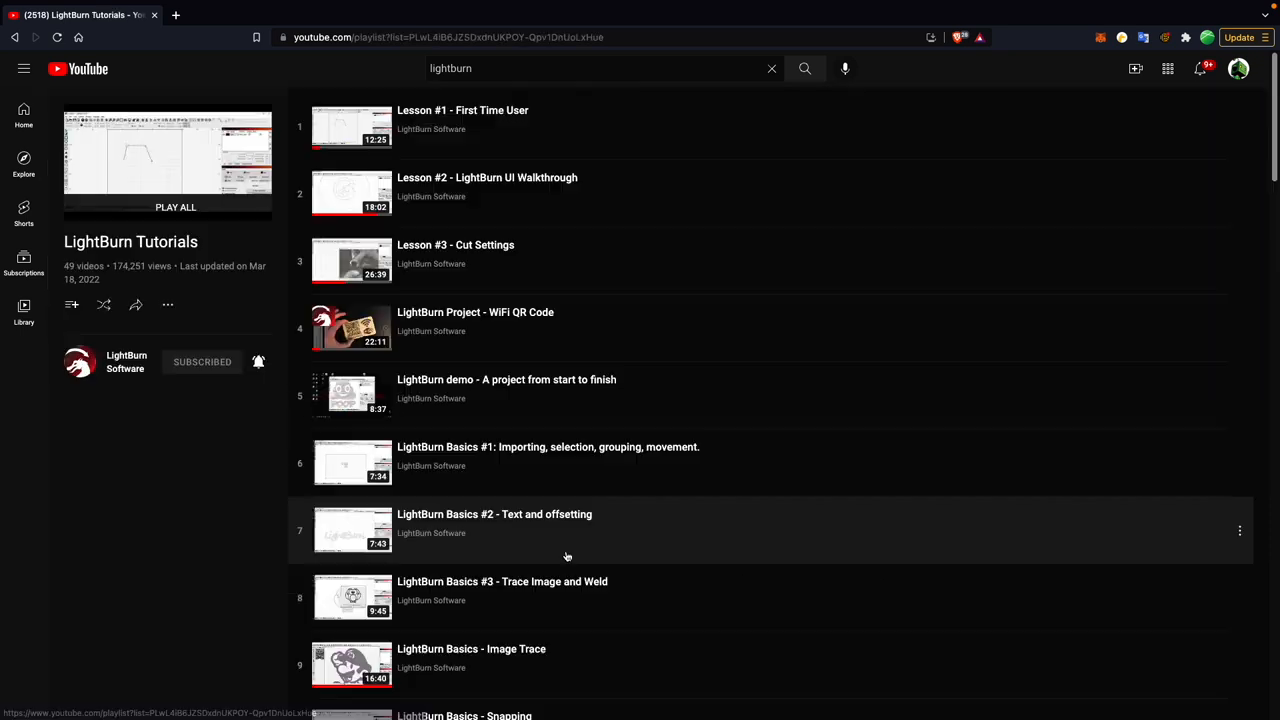
mouse_move(1190, 168)
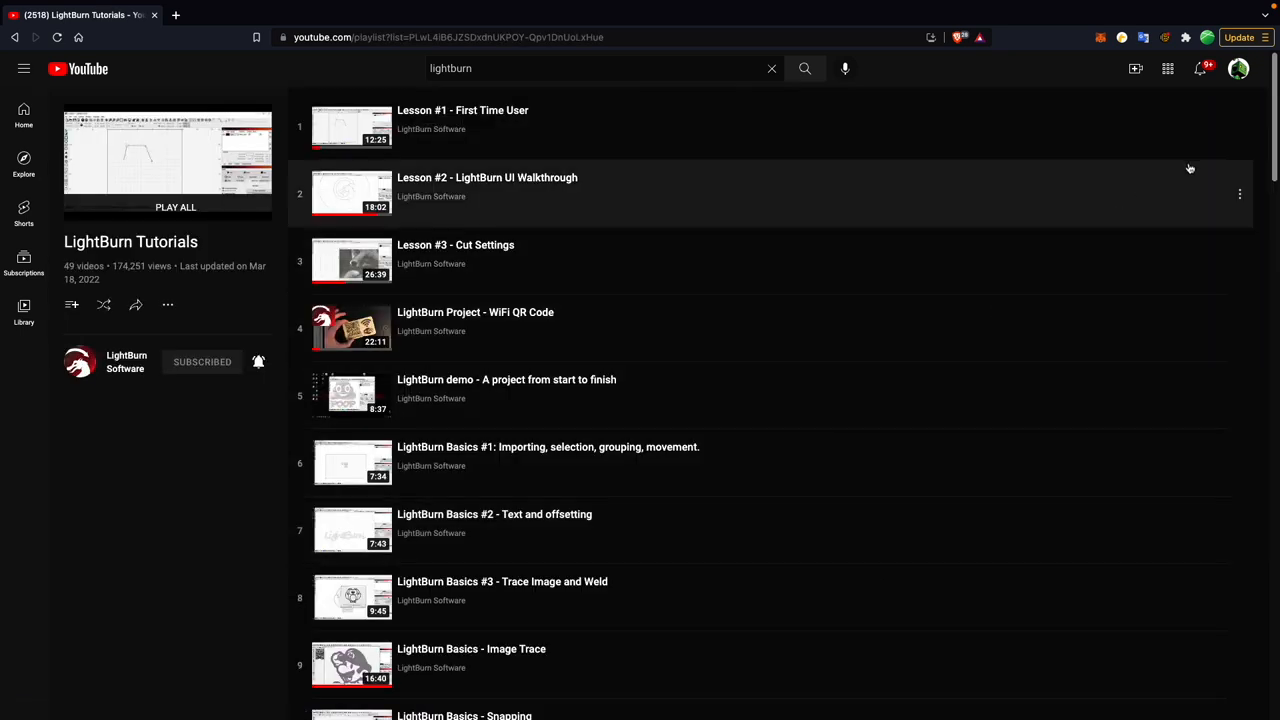
scroll(down, 3)
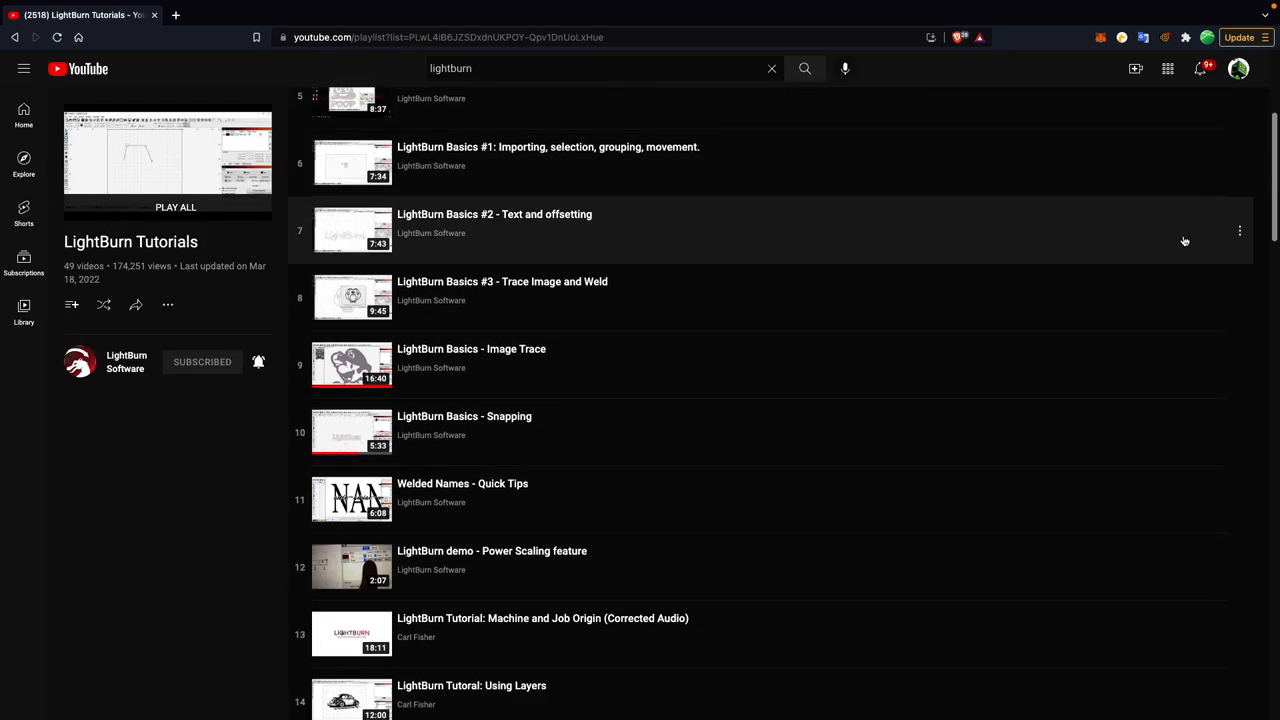